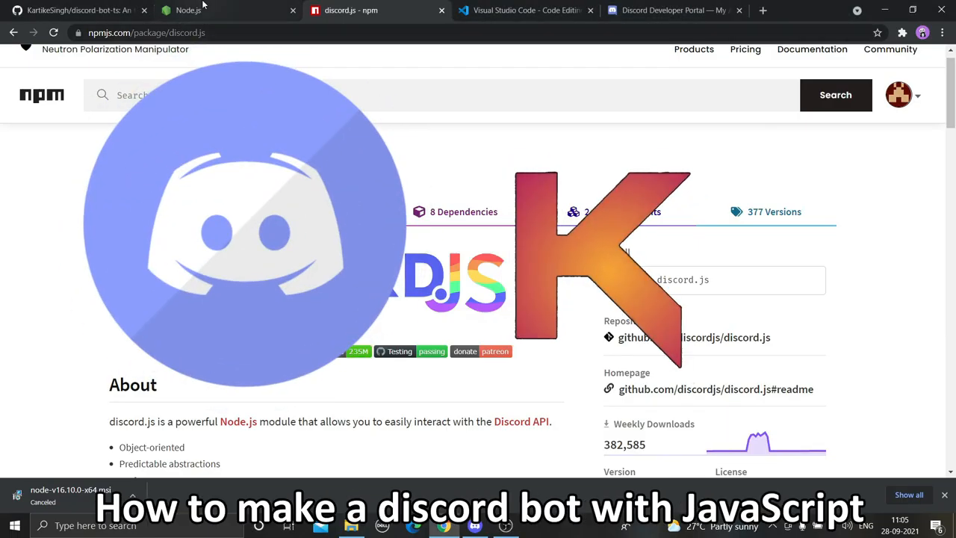
Look over the Node.js, discord.js npm and Visual Studio Code download pages in Chrome.
left_click(188, 10)
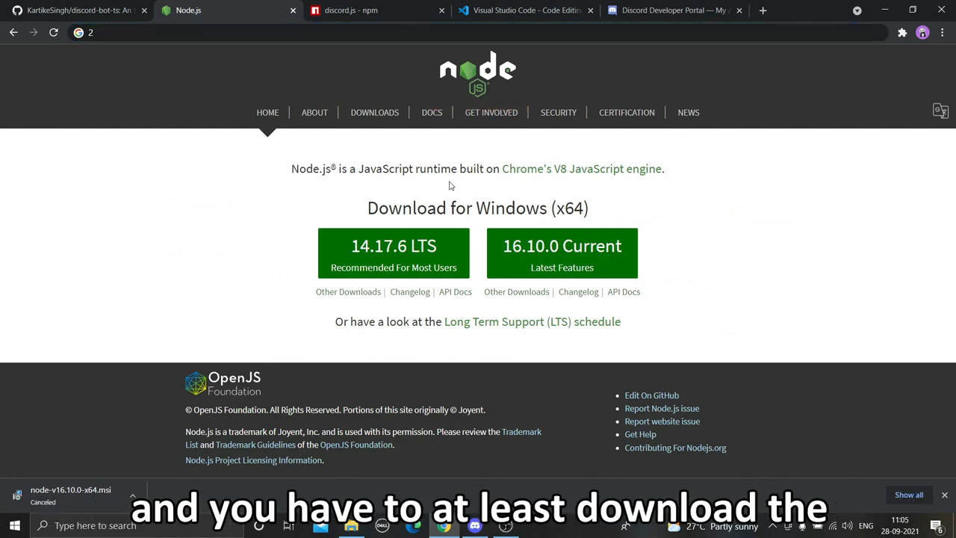
left_click(351, 10)
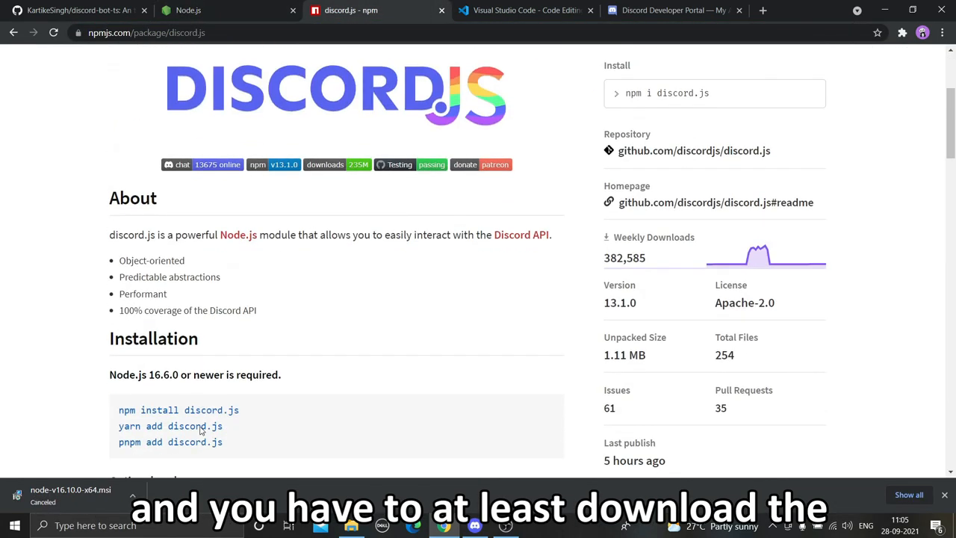
scroll("down", 3)
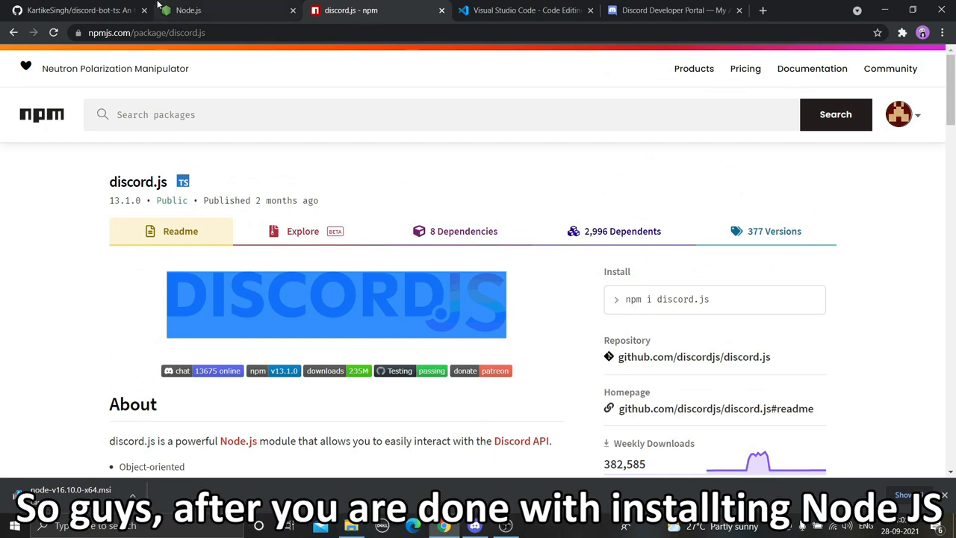
left_click(527, 9)
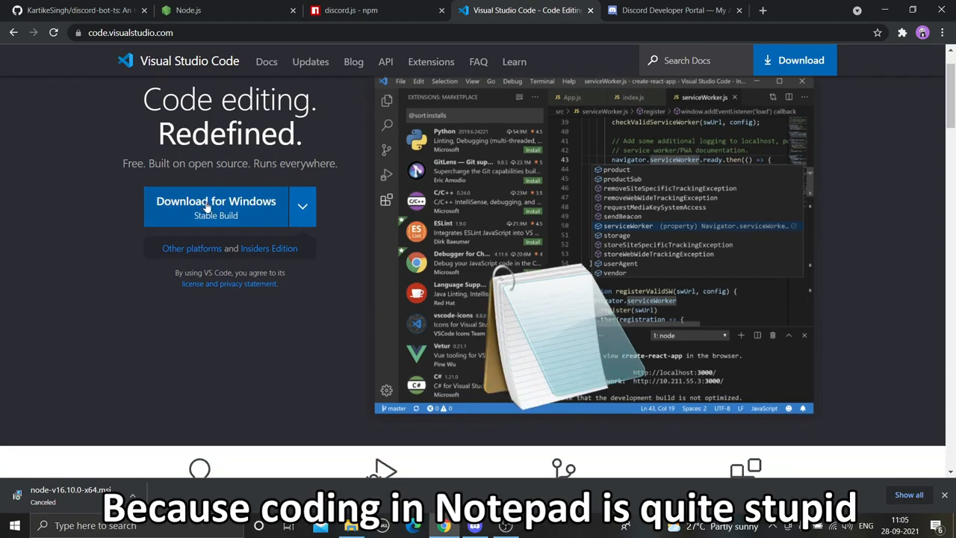
scroll("down", 3)
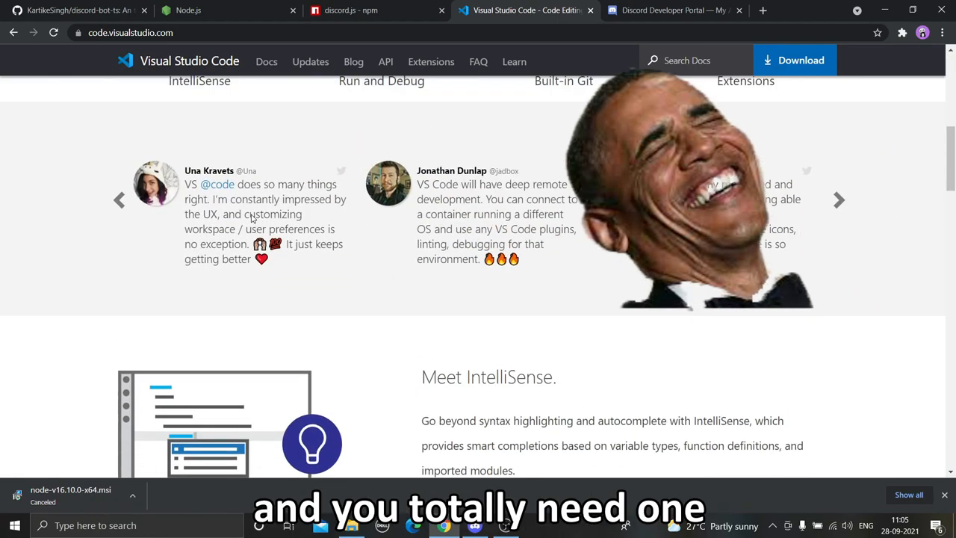
scroll("up", 3)
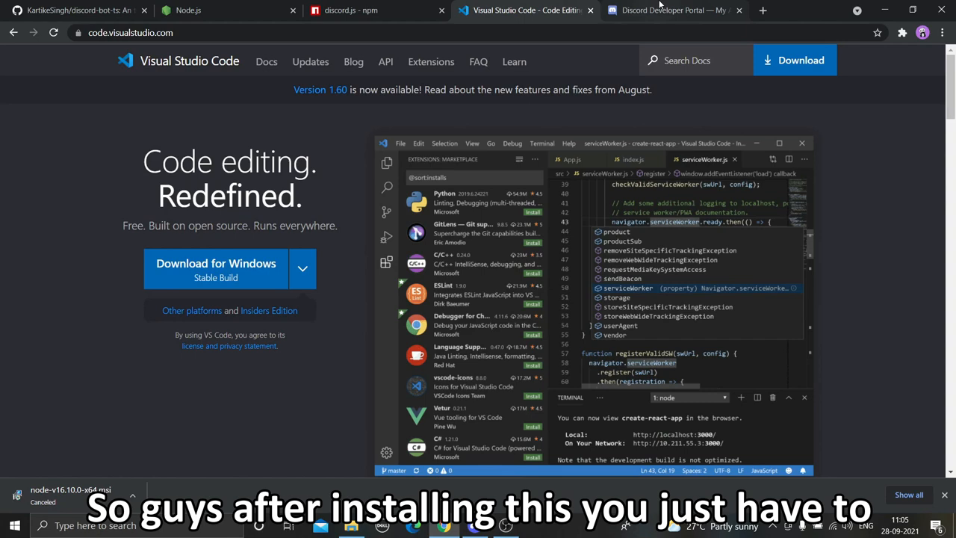
Create a new Developer Portal application named 'test', correcting the mistyped name.
left_click(673, 10)
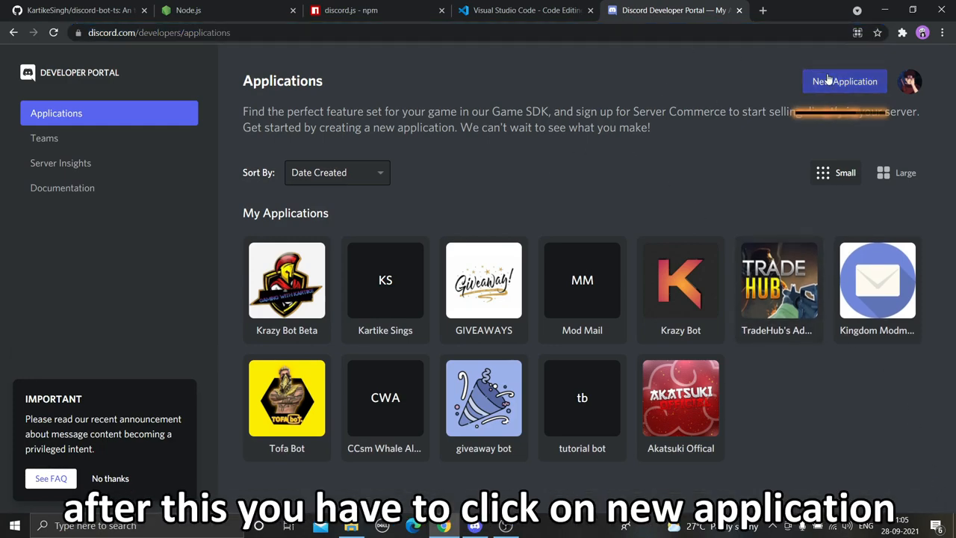
left_click(844, 81)
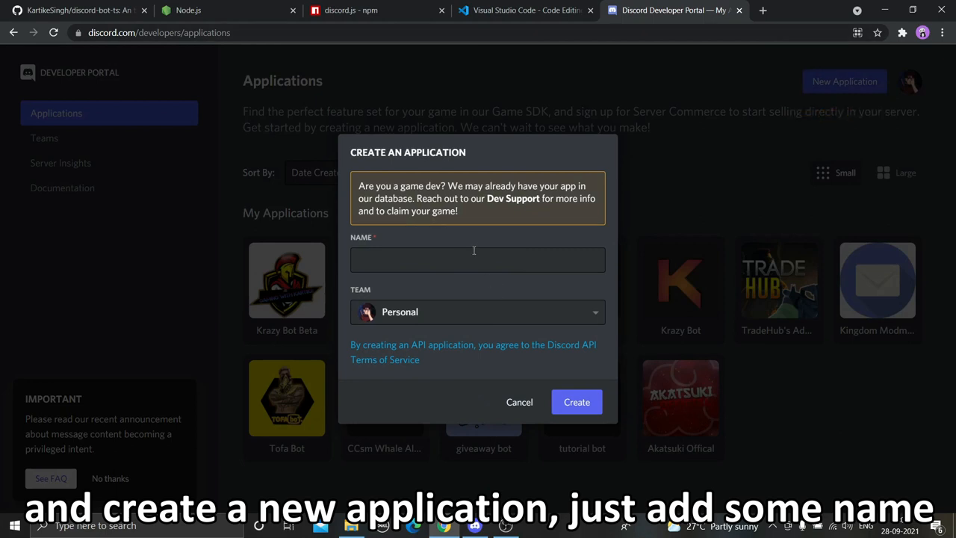
type("swde")
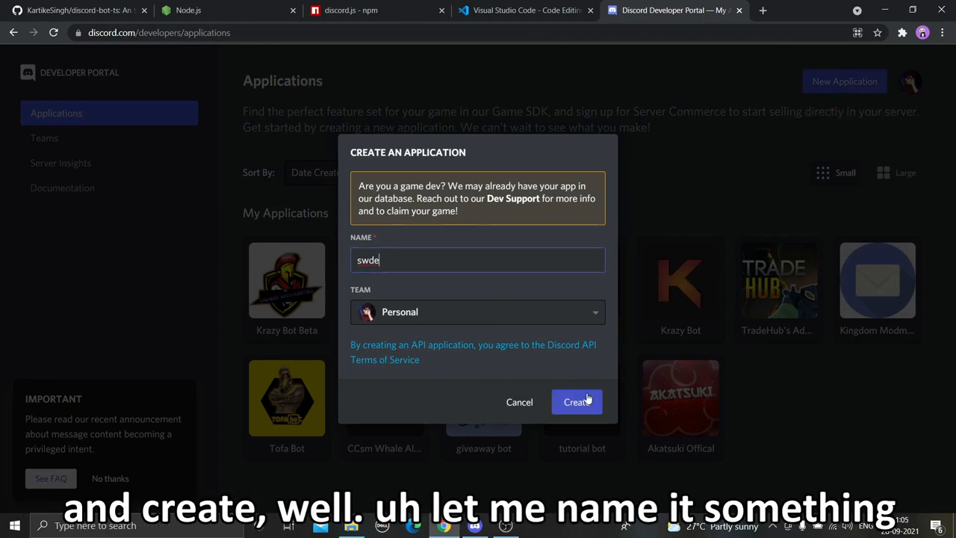
key("ctrl+a")
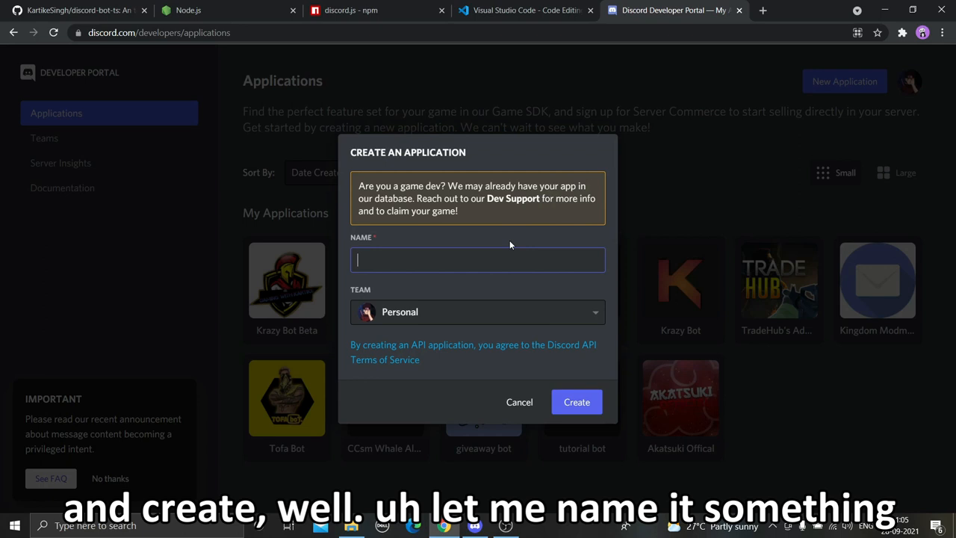
type("test")
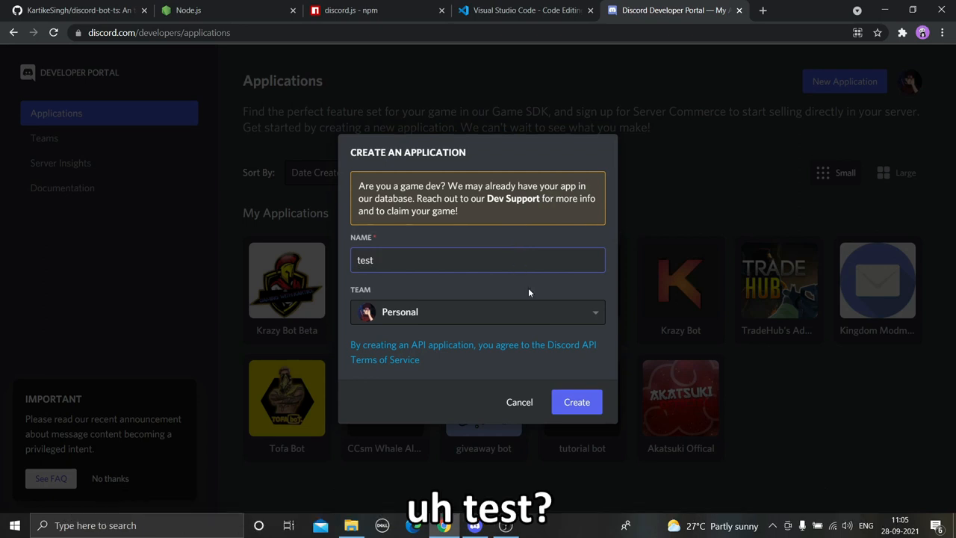
left_click(577, 402)
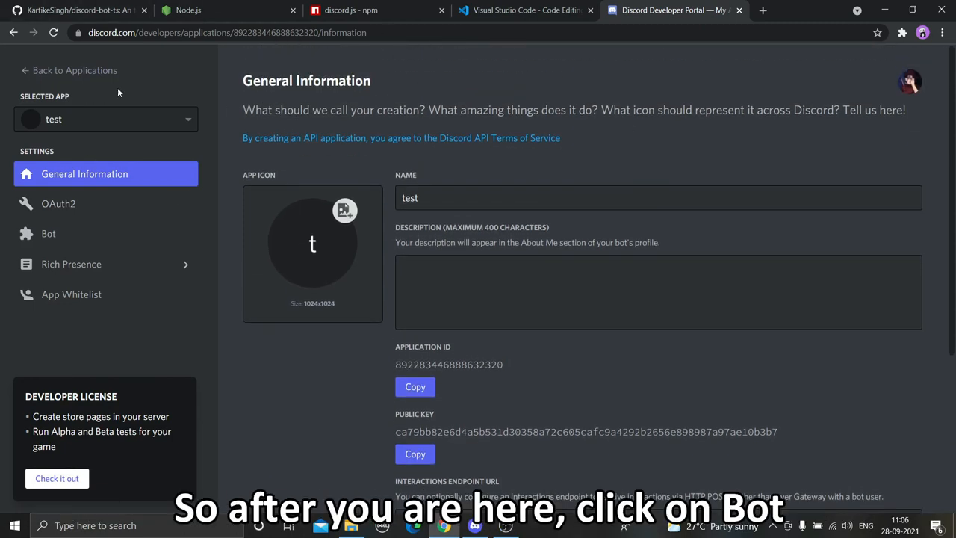
left_click(48, 233)
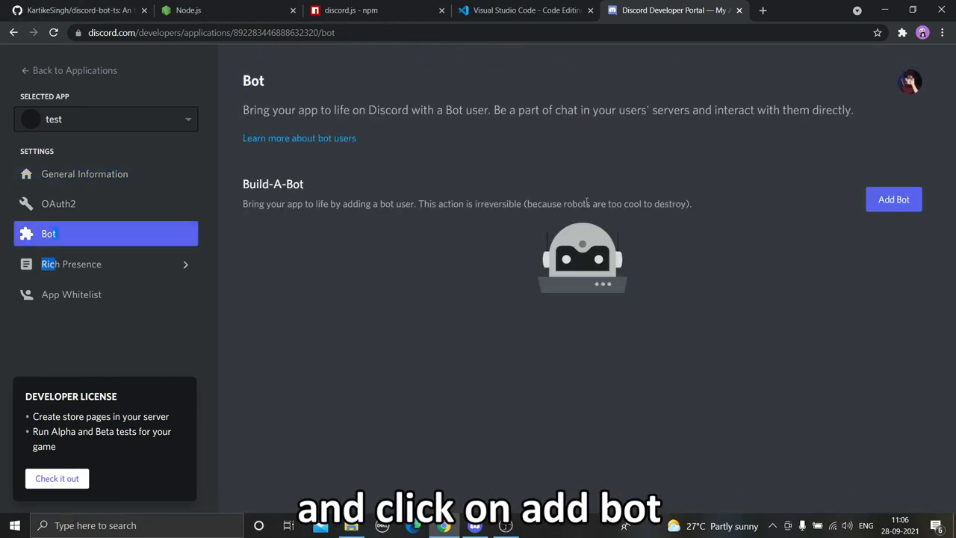
left_click(894, 199)
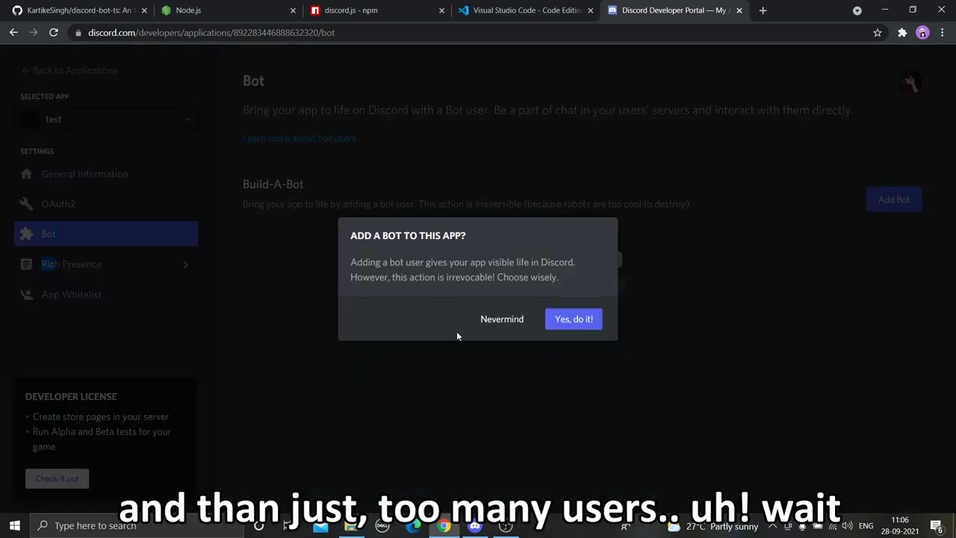
left_click(574, 319)
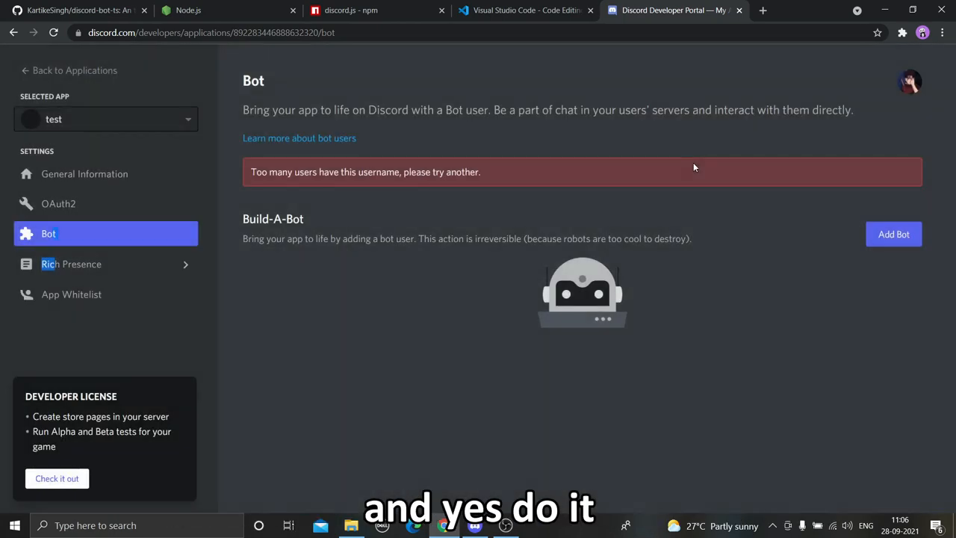
mouse_move(16, 140)
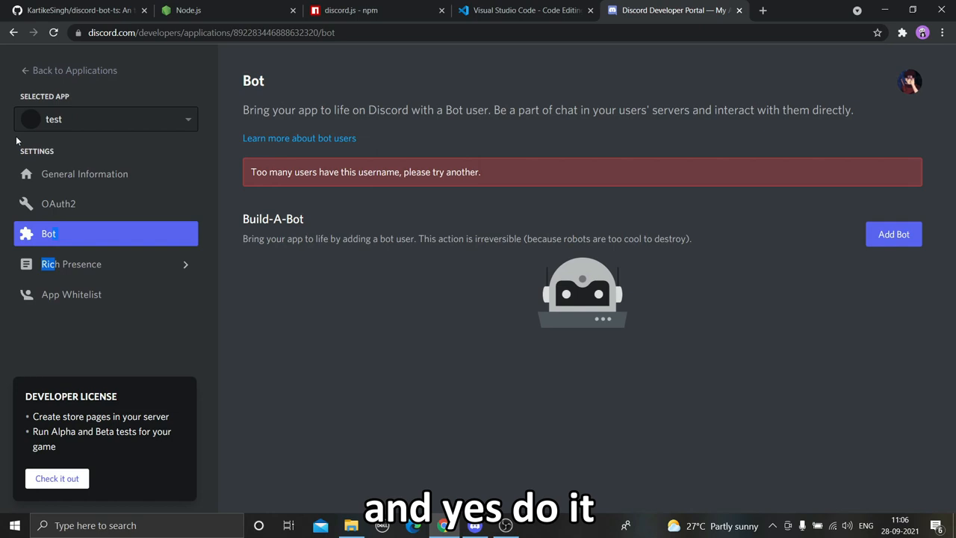
left_click(84, 173)
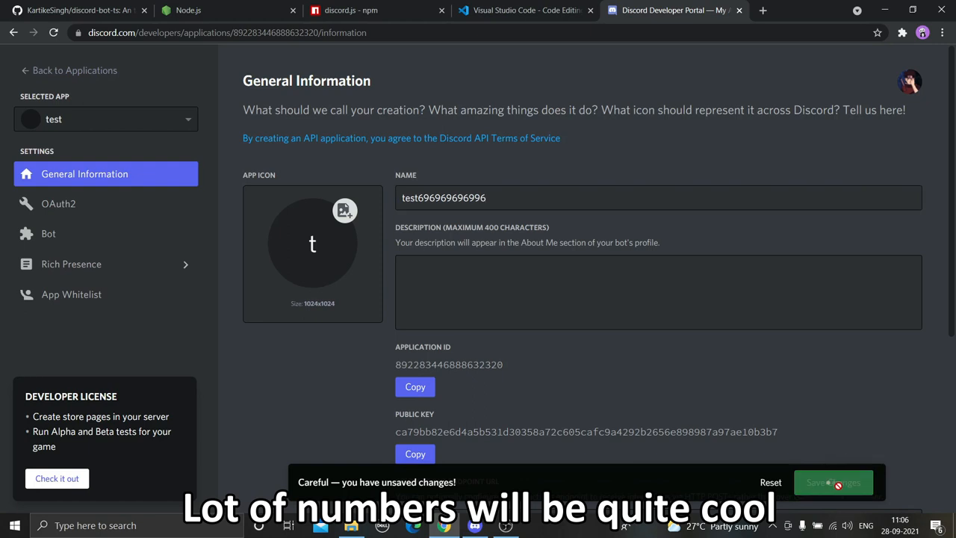
left_click(833, 481)
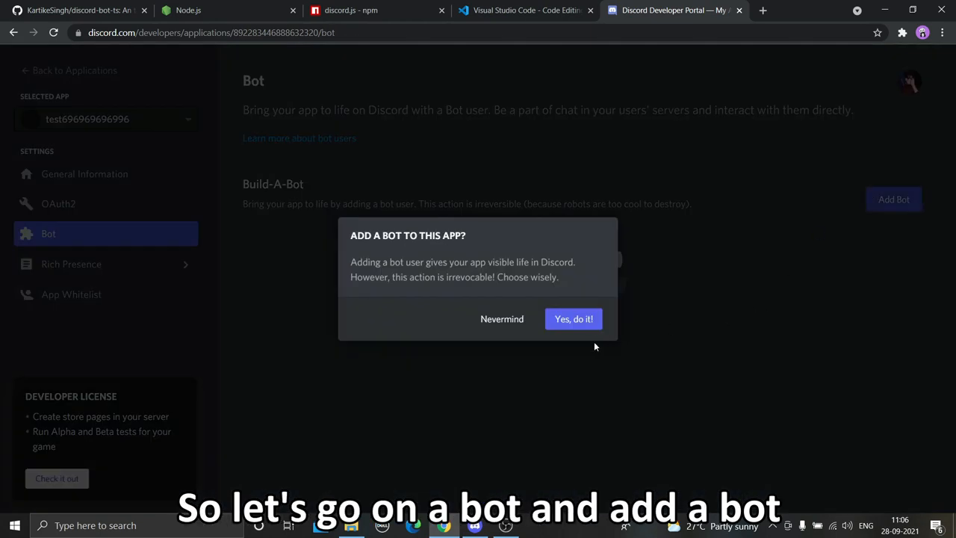
Confirm adding the bot user and copy its token.
left_click(573, 319)
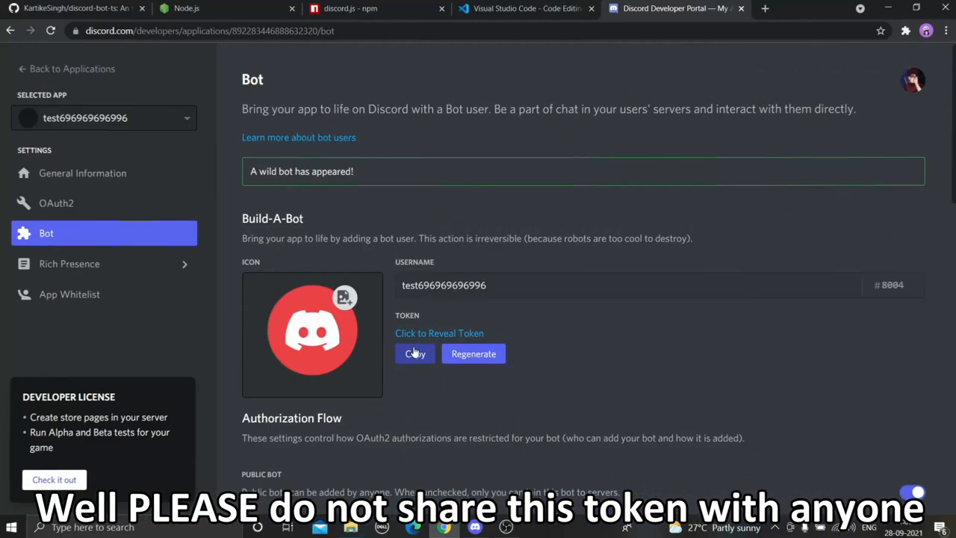
left_click(415, 353)
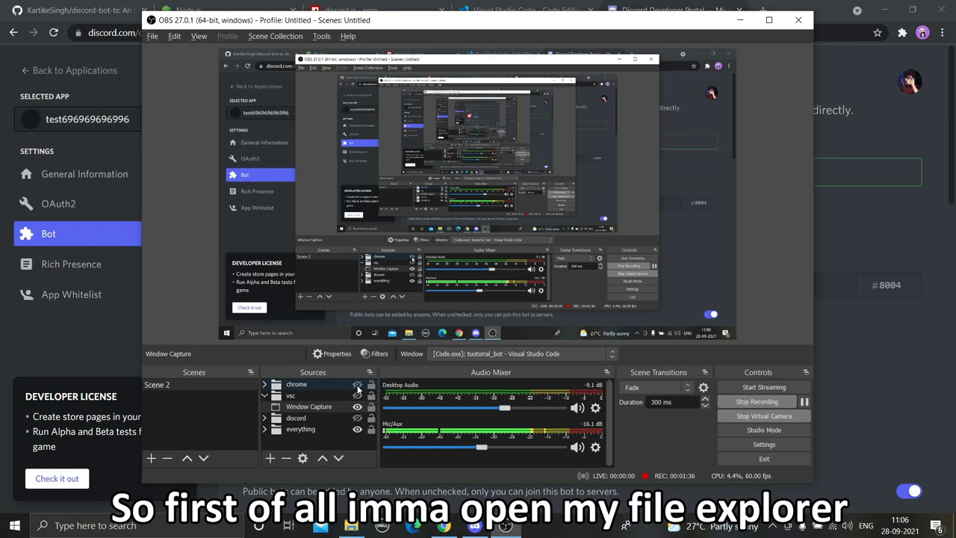
Create a tutorial_bot folder inside E:\discordbots and open it.
left_click(350, 525)
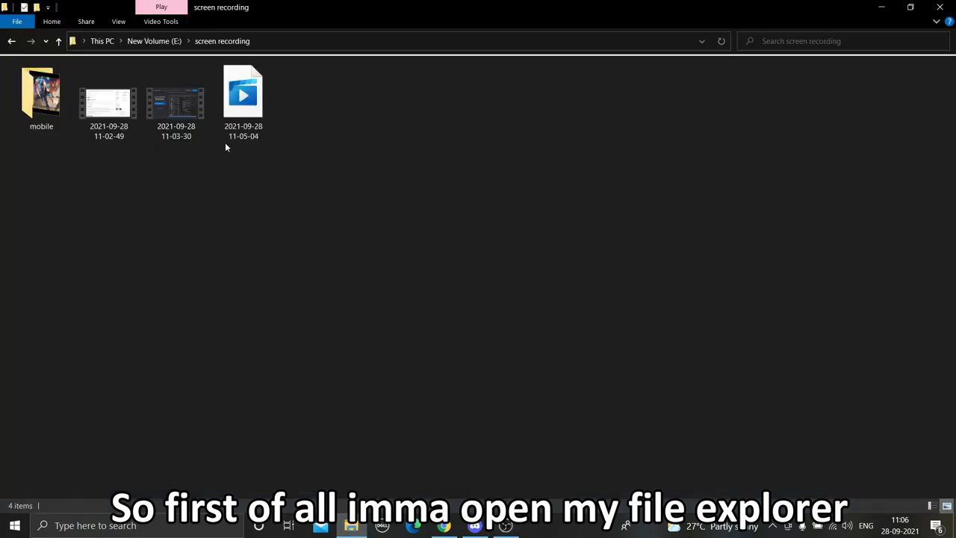
left_click(154, 41)
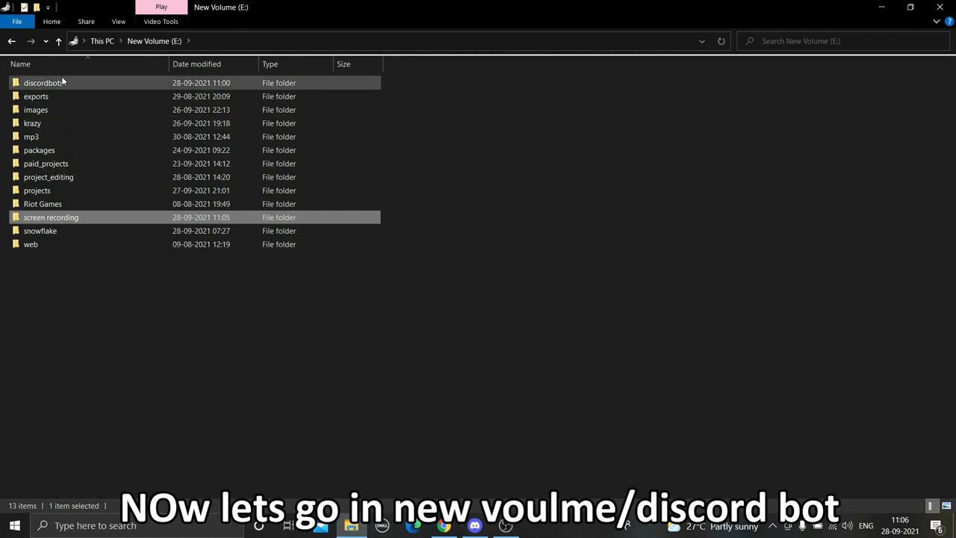
double_click(42, 82)
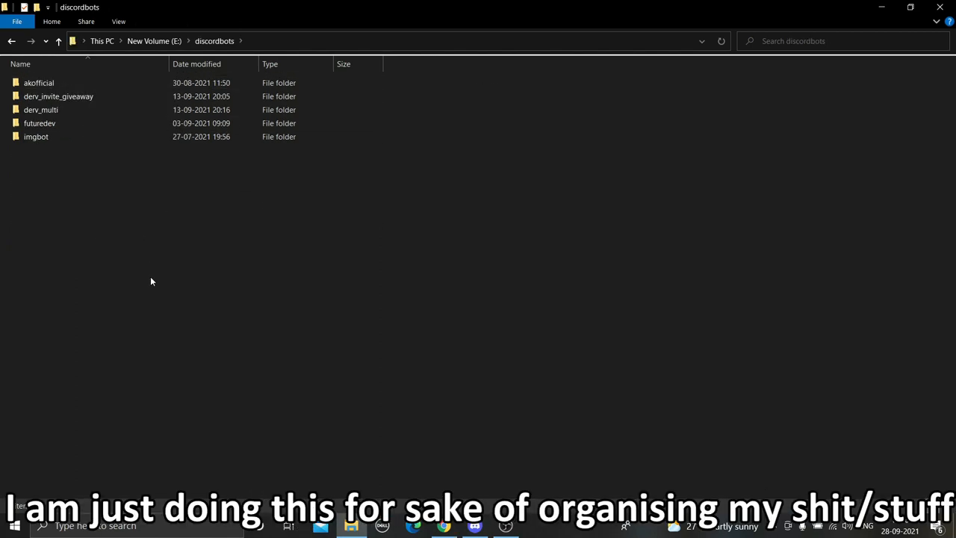
right_click(151, 281)
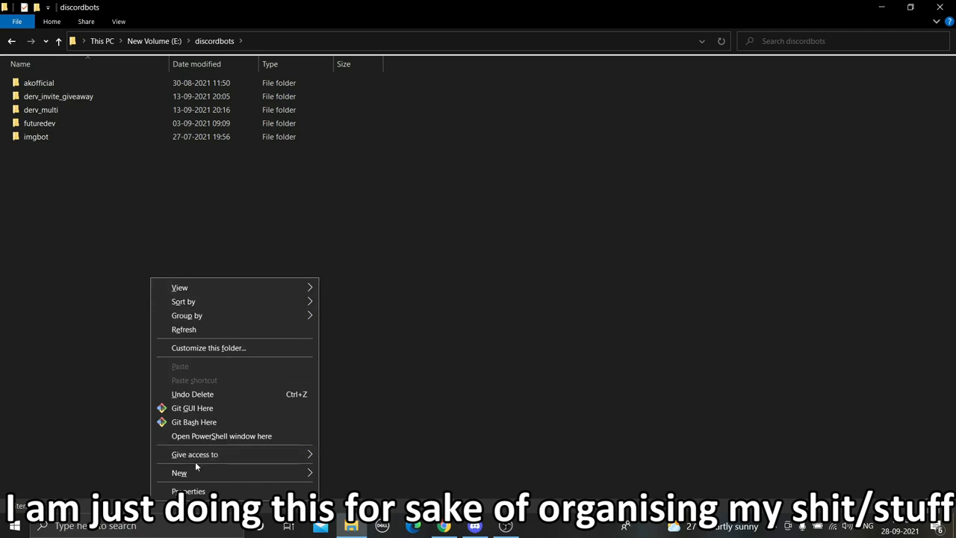
left_click(179, 472)
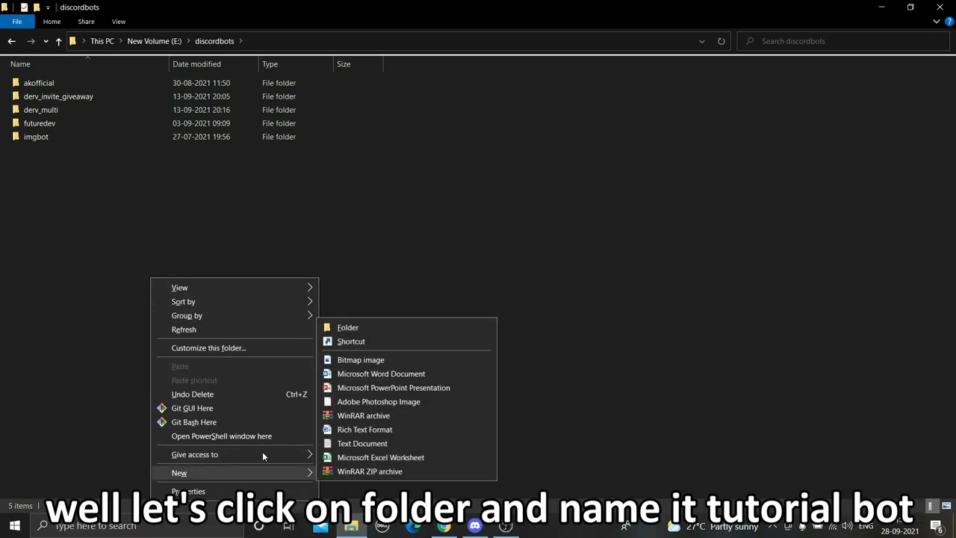
left_click(347, 327)
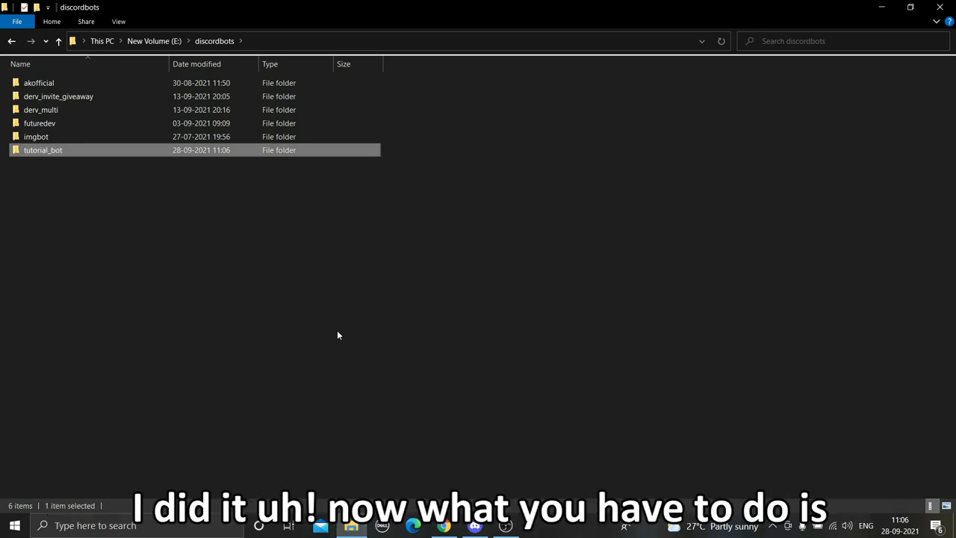
double_click(43, 150)
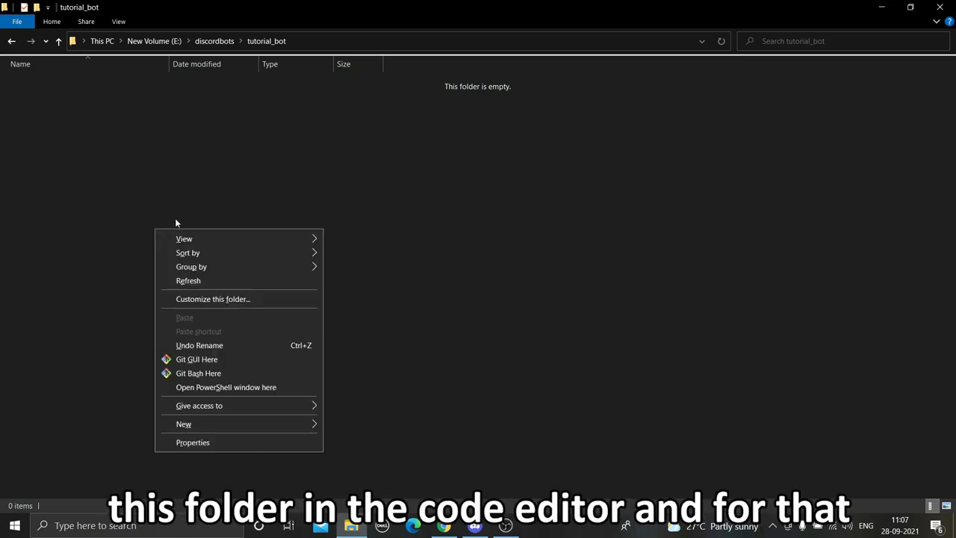
mouse_move(237, 442)
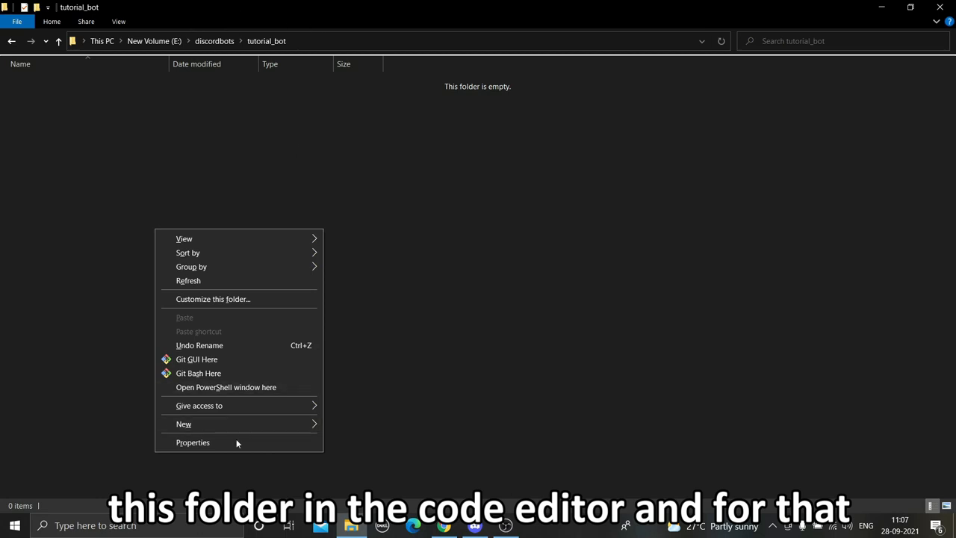
mouse_move(225, 387)
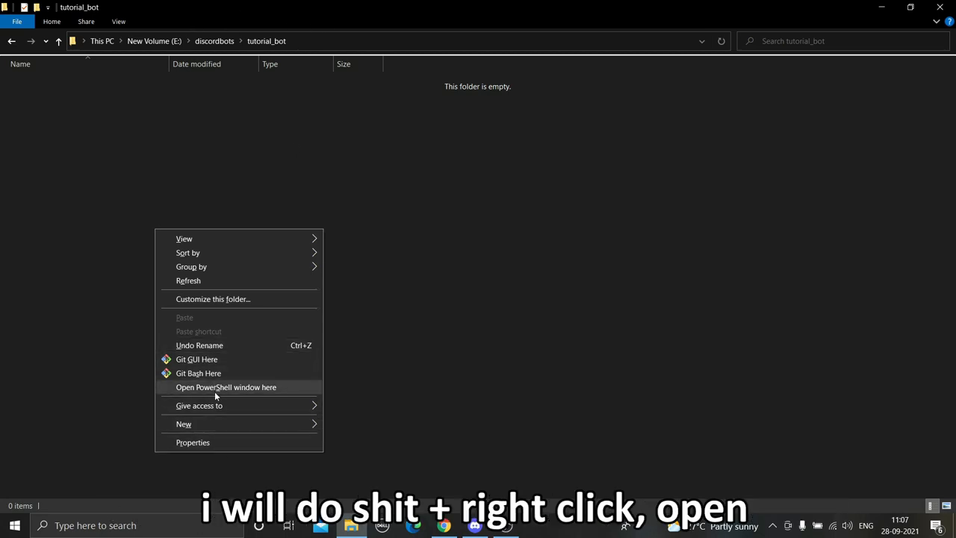
Open PowerShell in tutorial_bot and run 'code .' to launch it in VS Code.
left_click(226, 387)
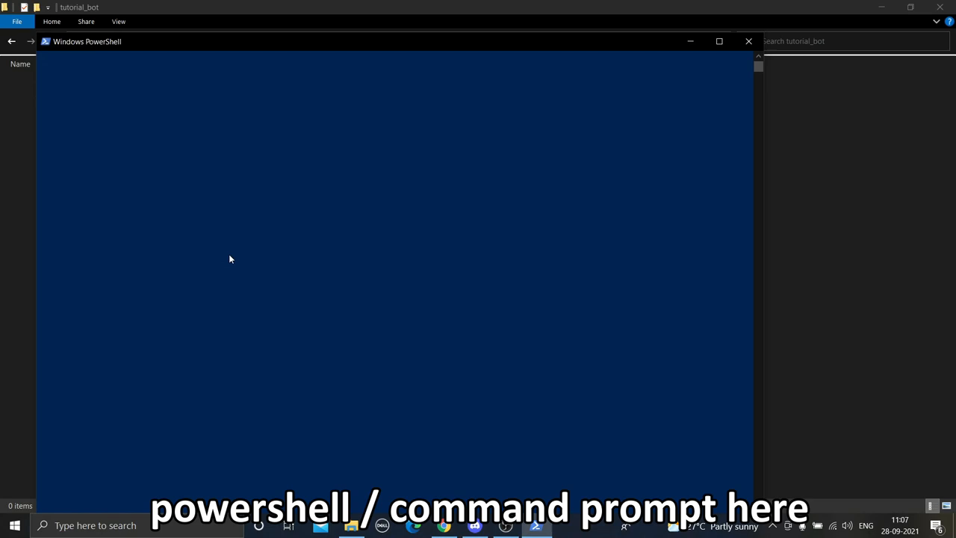
type("code .")
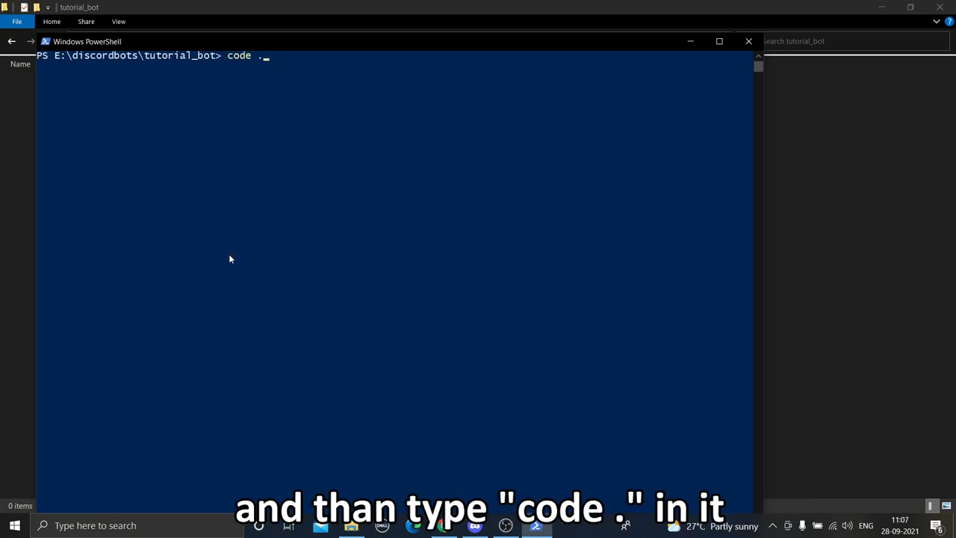
key("enter")
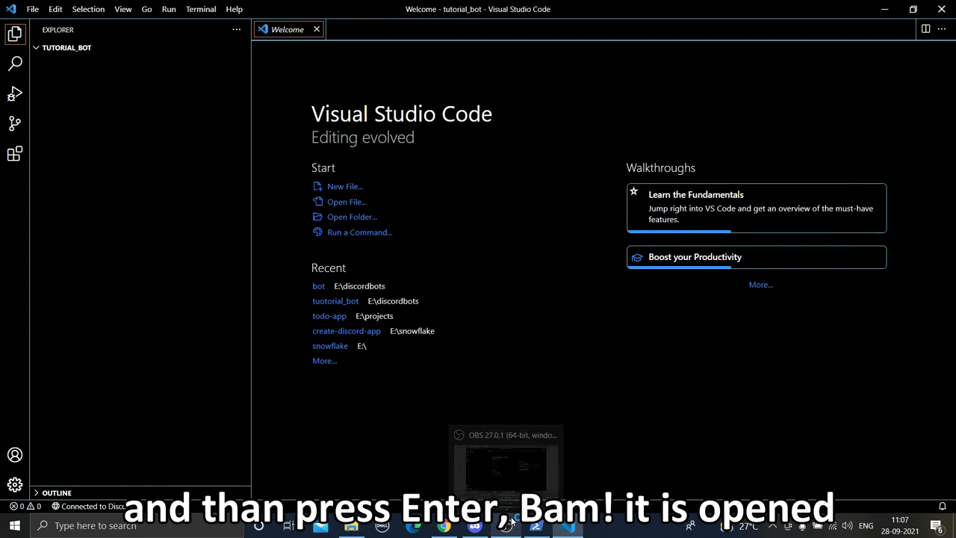
Close the Welcome tab, run npm init -y in the terminal, and enter npm i discord.js.
left_click(315, 29)
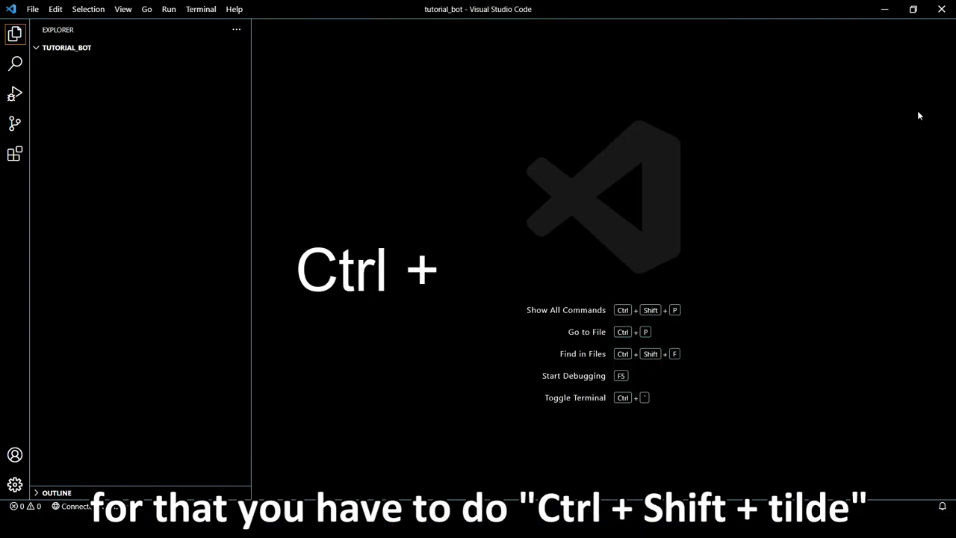
key("ctrl+shift+`")
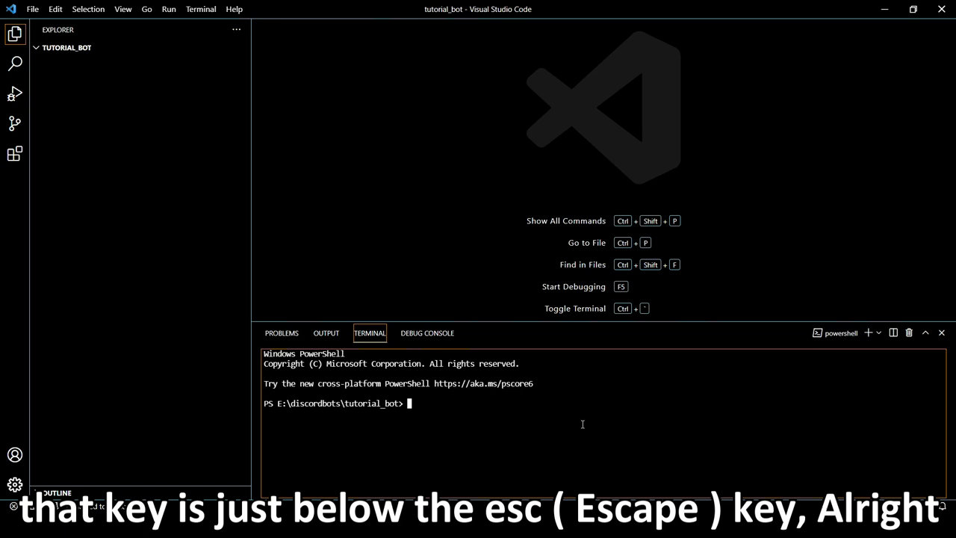
type("np")
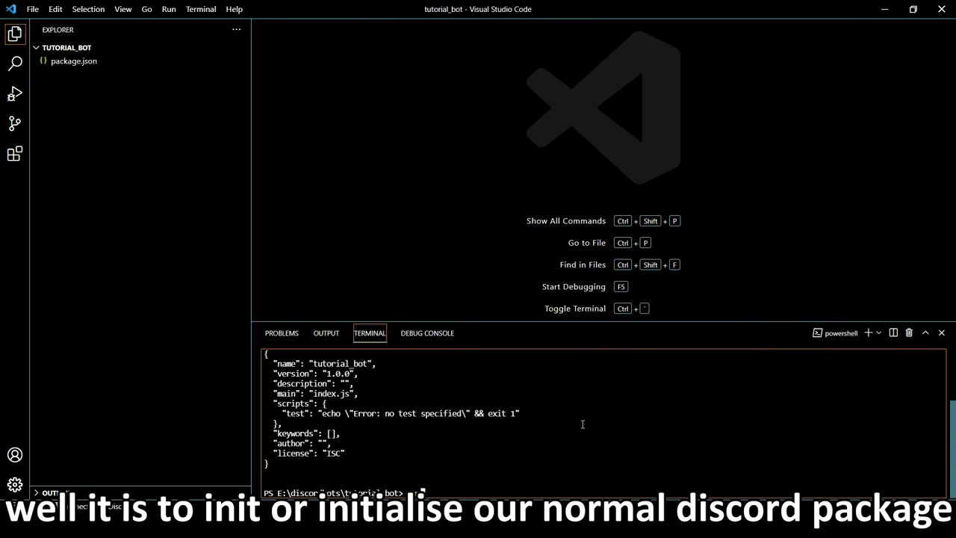
type("npm i")
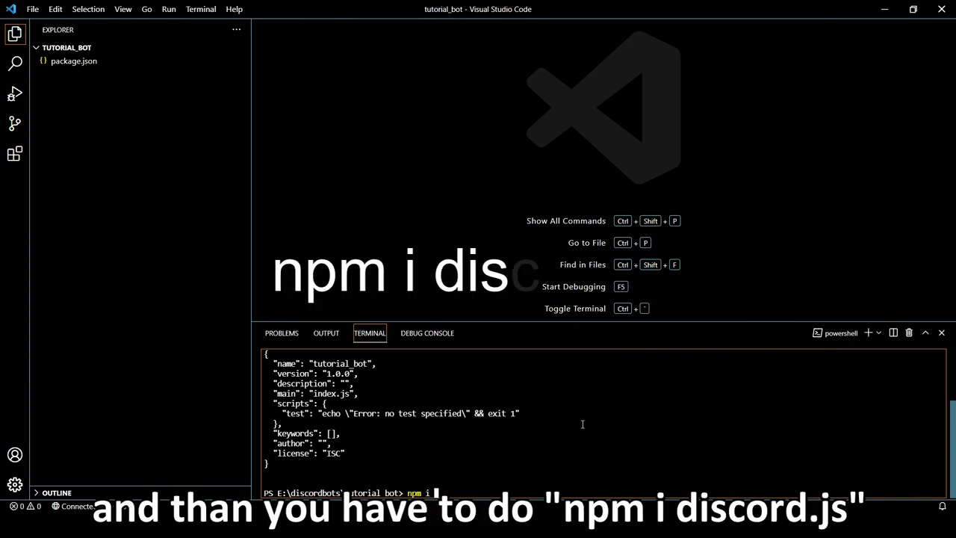
type("discord.js")
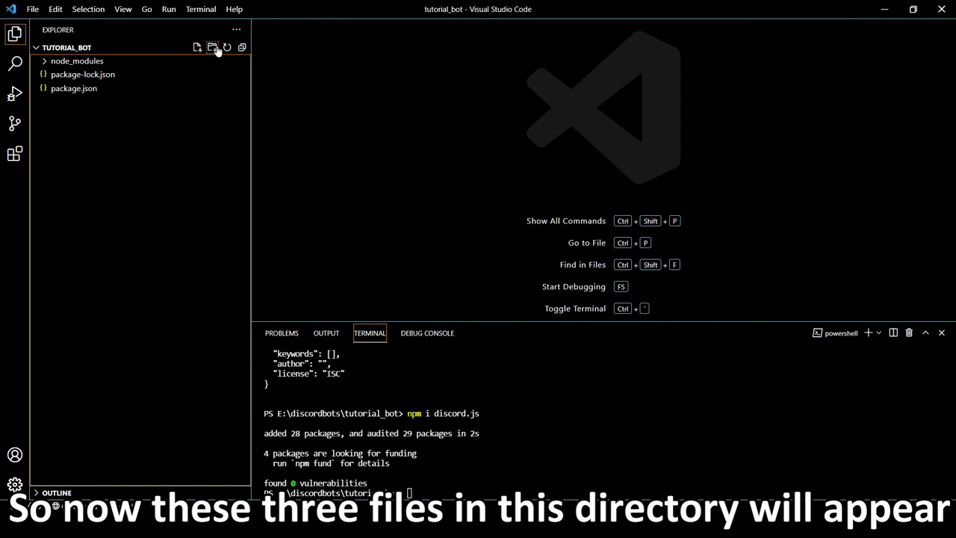
Create a src folder containing an empty index.js file.
left_click(213, 47)
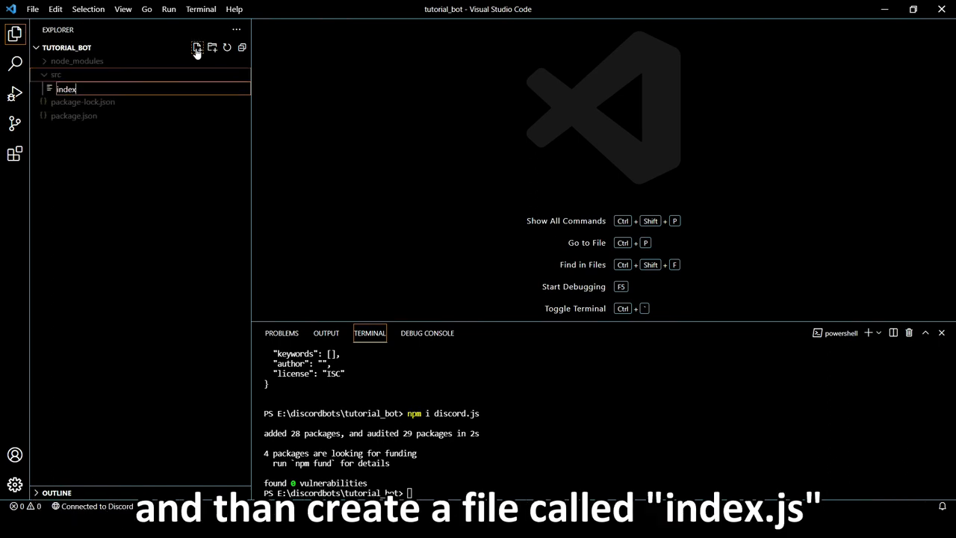
key("Enter")
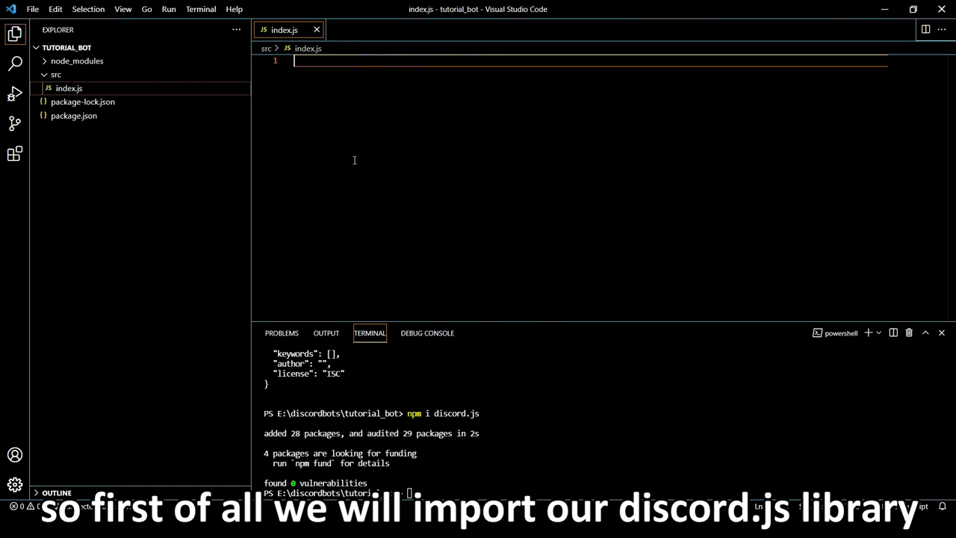
Write the require('discord.js') import and a new Client with intents ["GUILDS"].
type("const Dis")
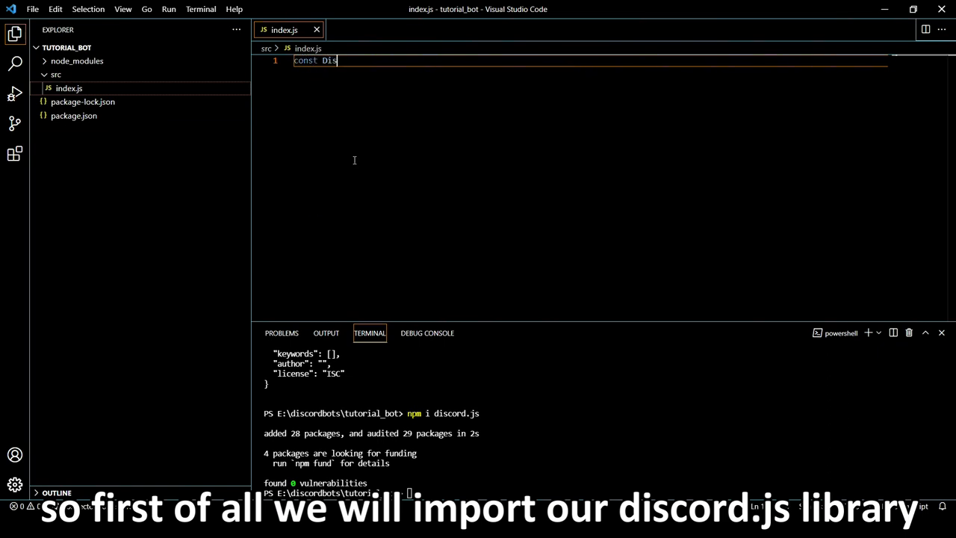
type("cord = require('disco")
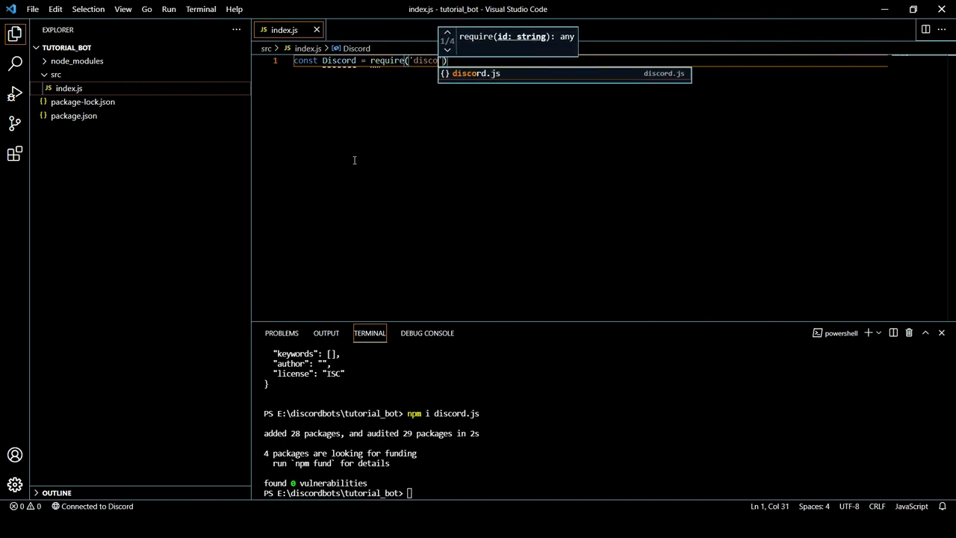
key("enter")
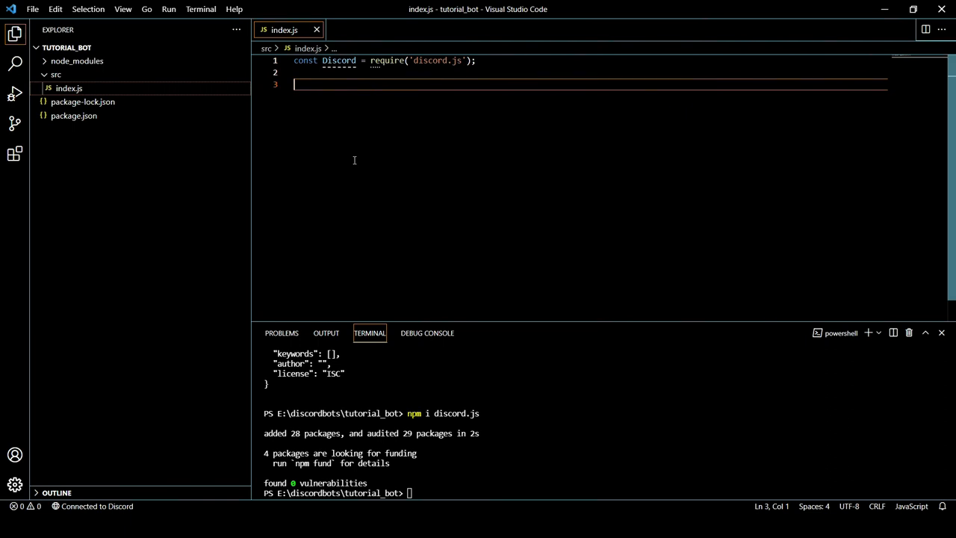
type("const client")
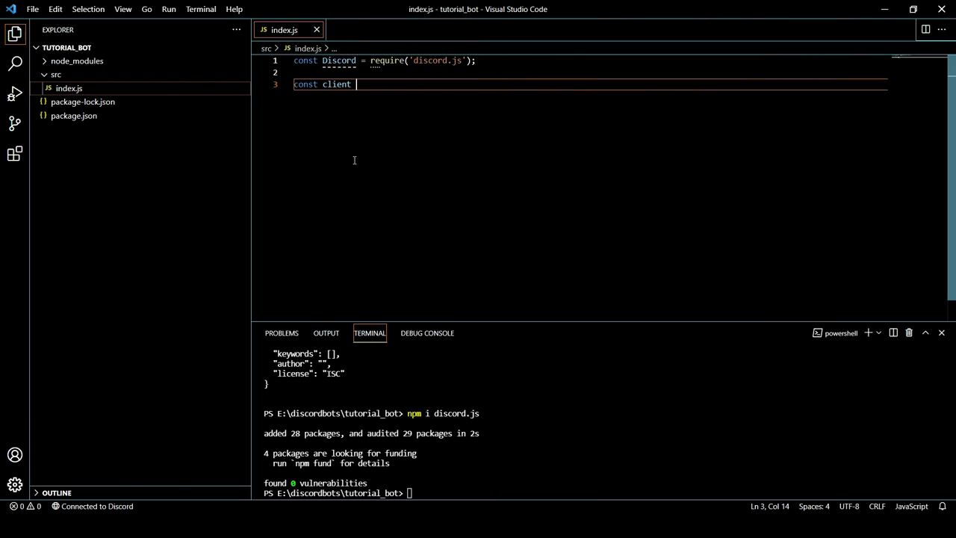
type("= new Client")
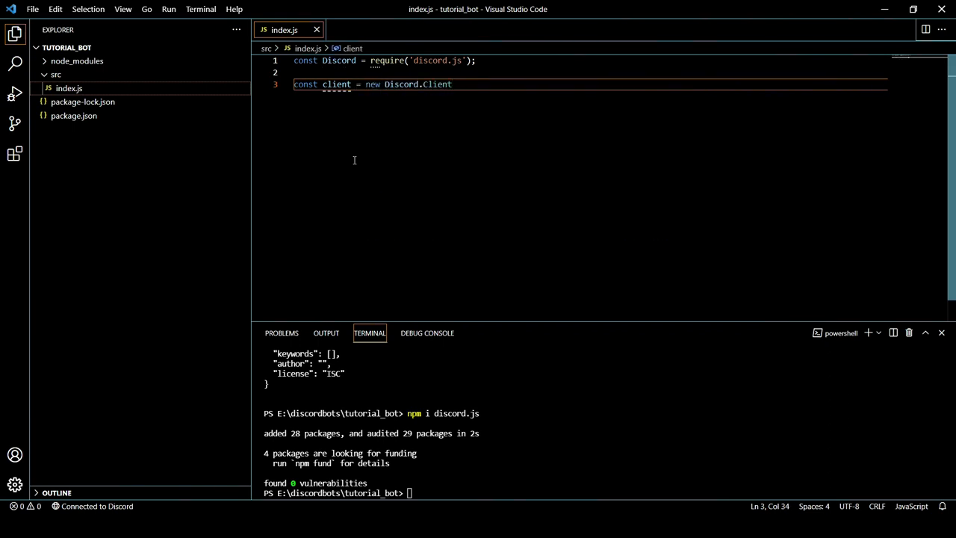
type("()")
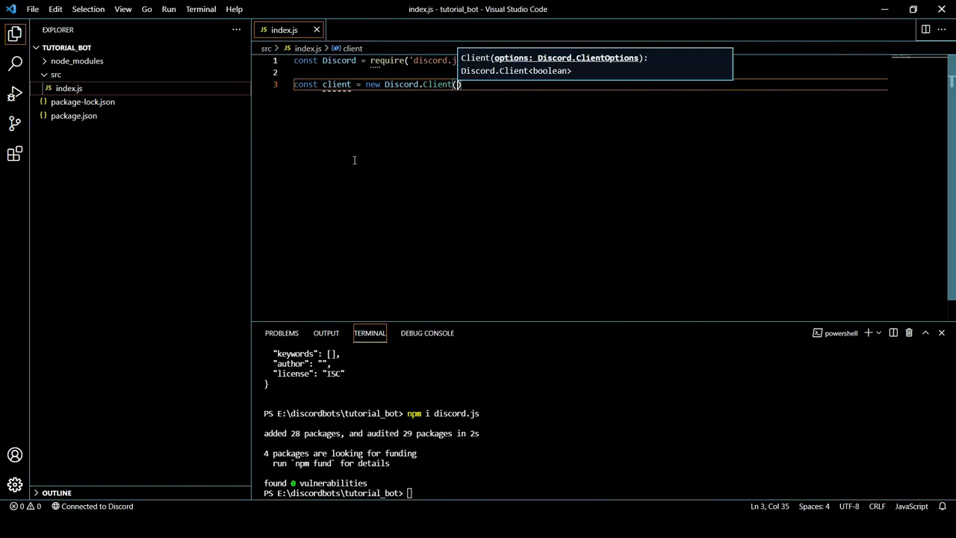
type("{")
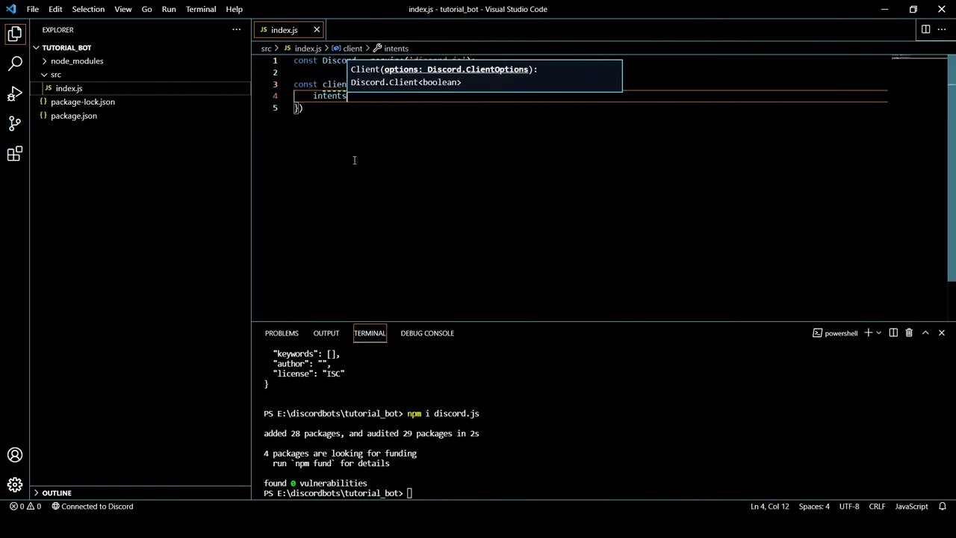
type("[\"GUILDS\"")
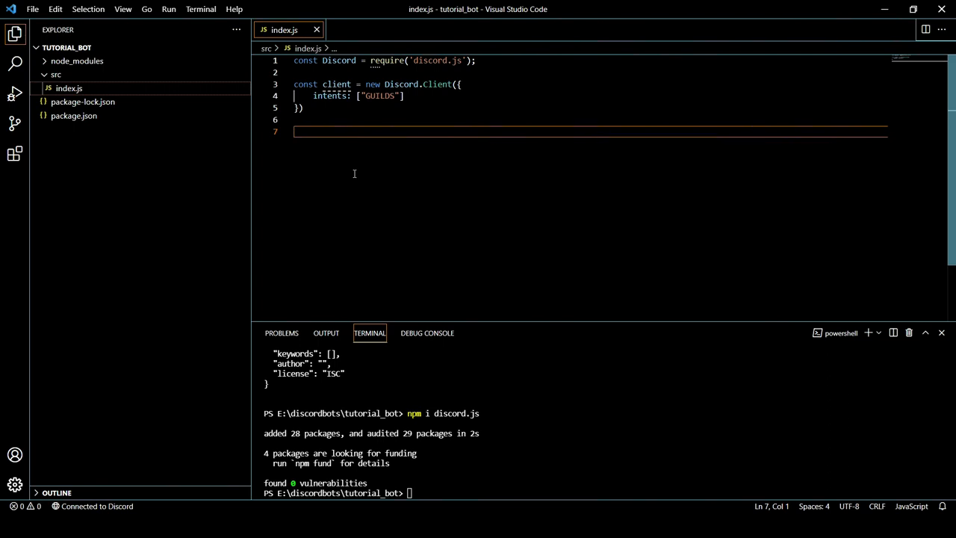
Add client.login(process.env.TOKEN) to index.js and start a new .env file in the root.
type("client.login")
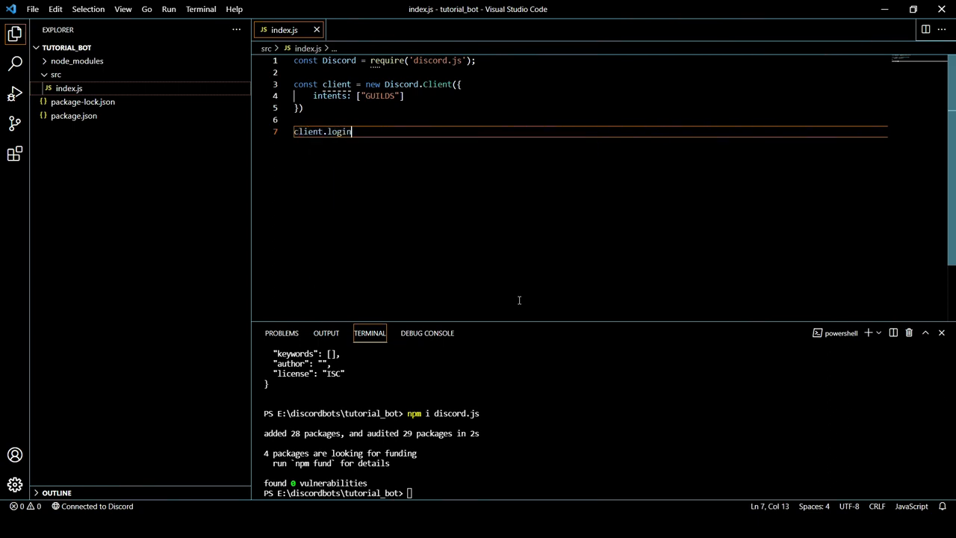
type("(")
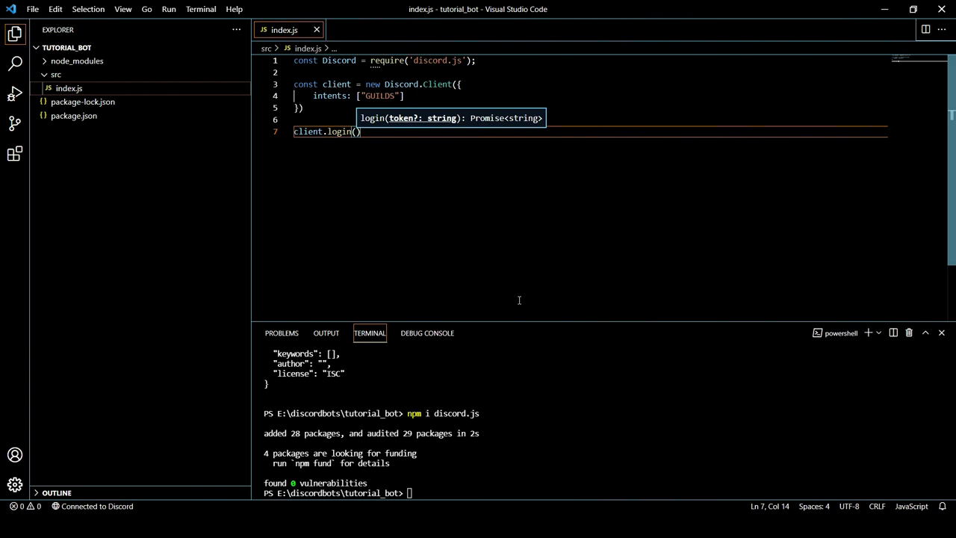
type("process.env")
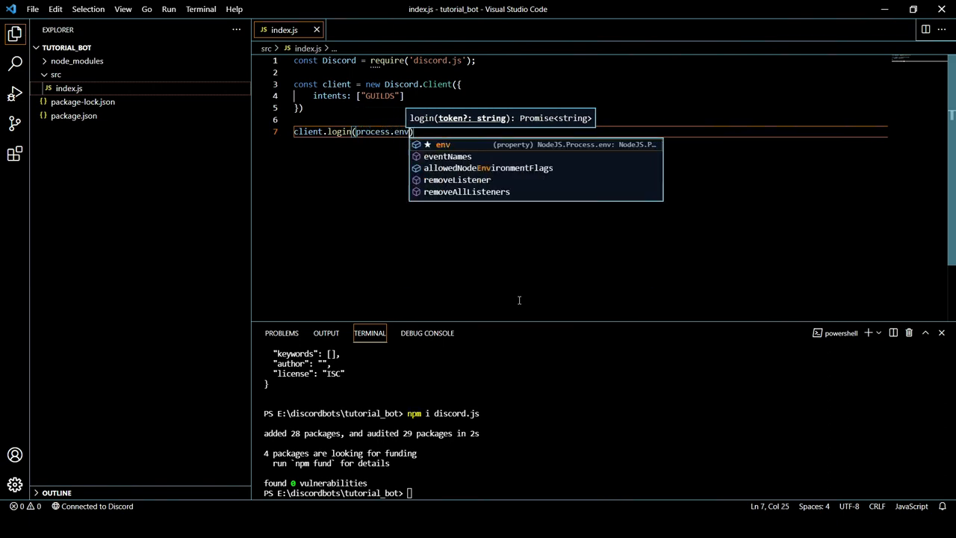
type(".TOKEN")
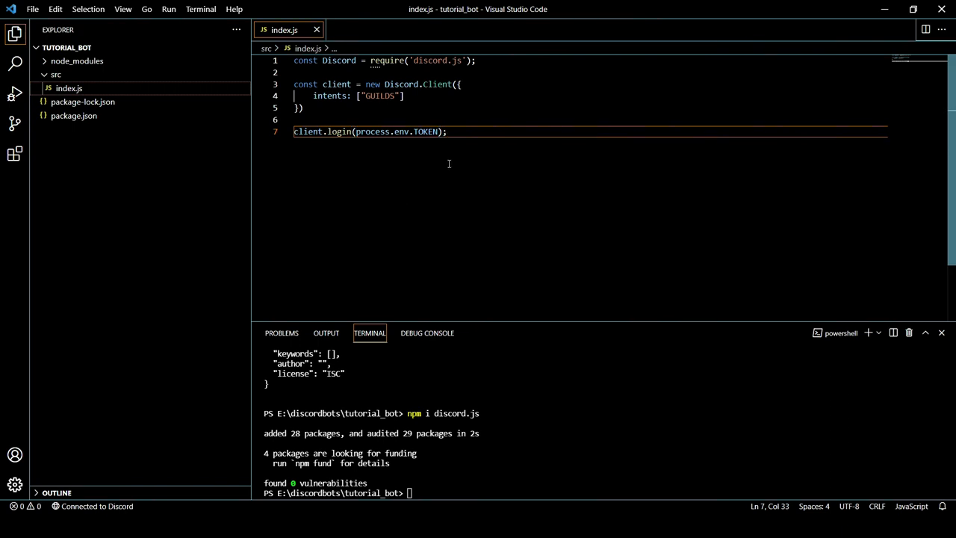
double_click(426, 131)
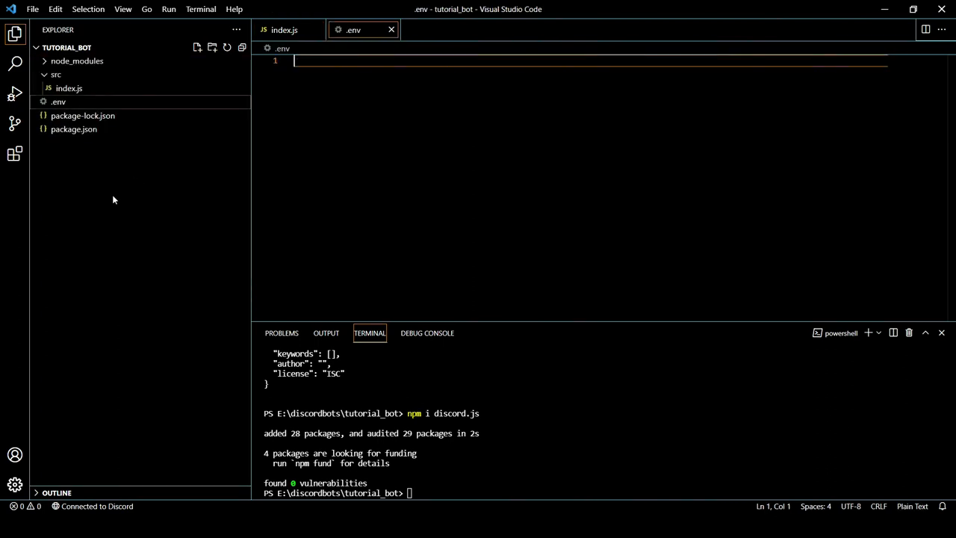
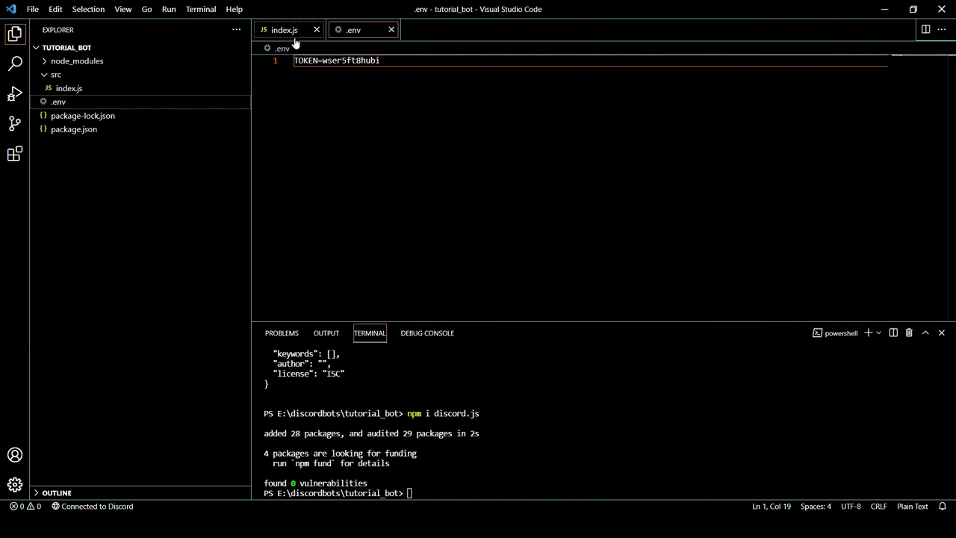
left_click(284, 30)
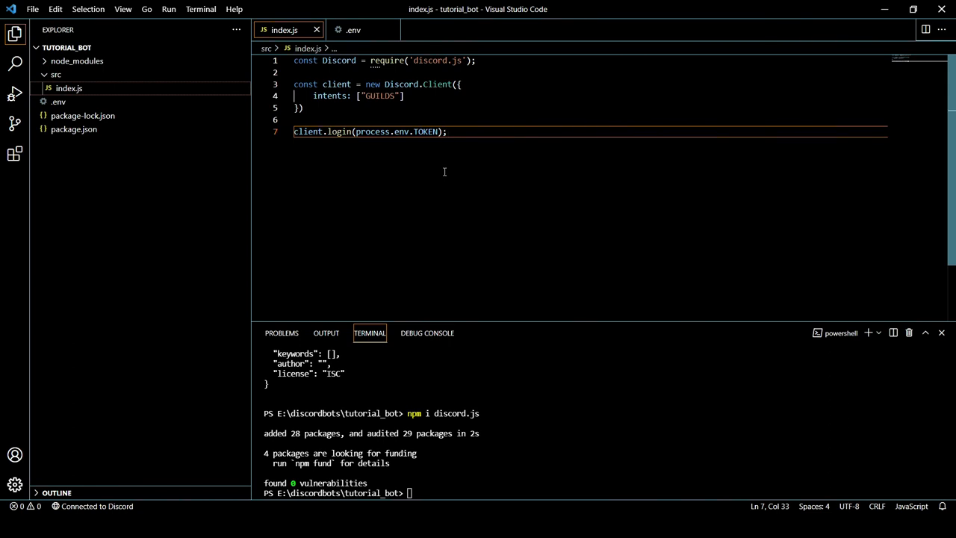
Install dotenv via npm and add const dotenv = require('dotenv') and dotenv.config() to index.js.
type("npm i dotenv")
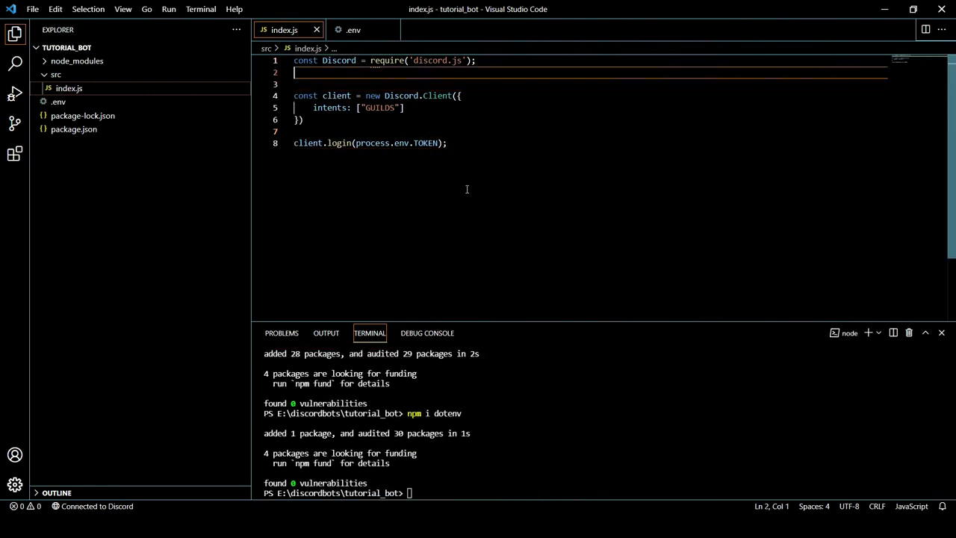
type("const")
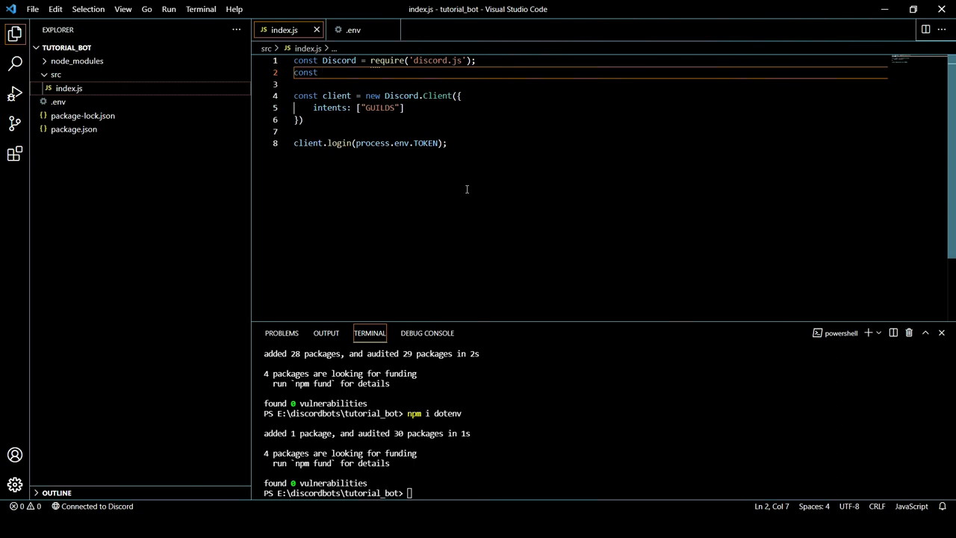
type("dotenv")
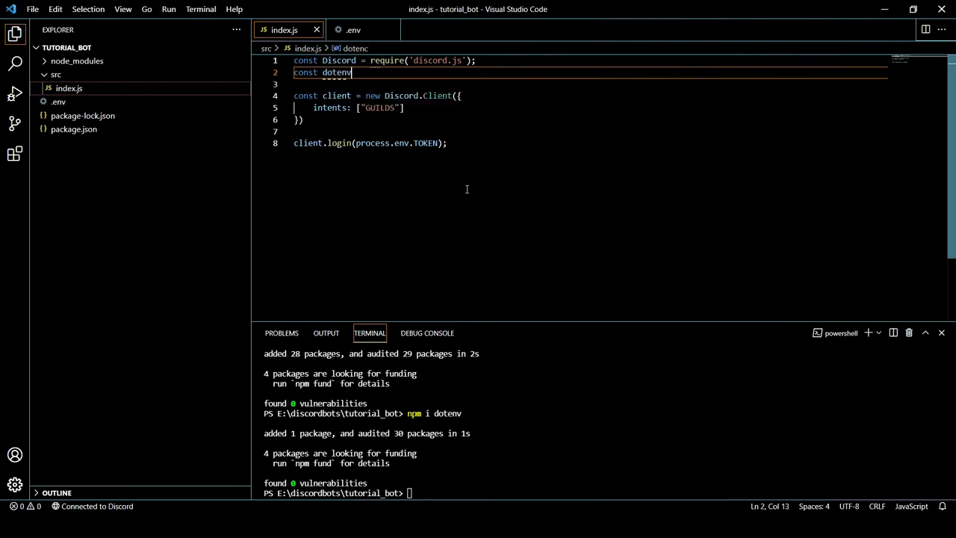
type("= require")
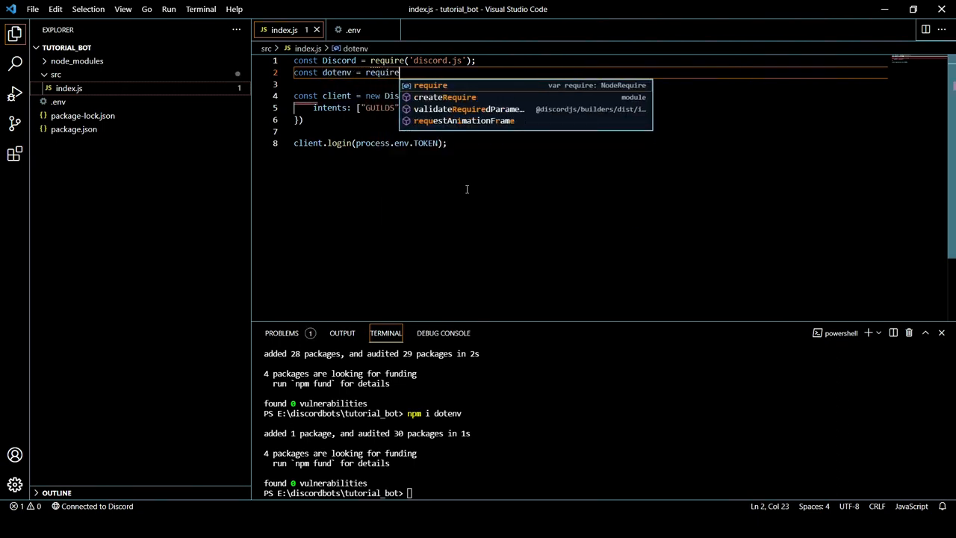
type("('dotenv')")
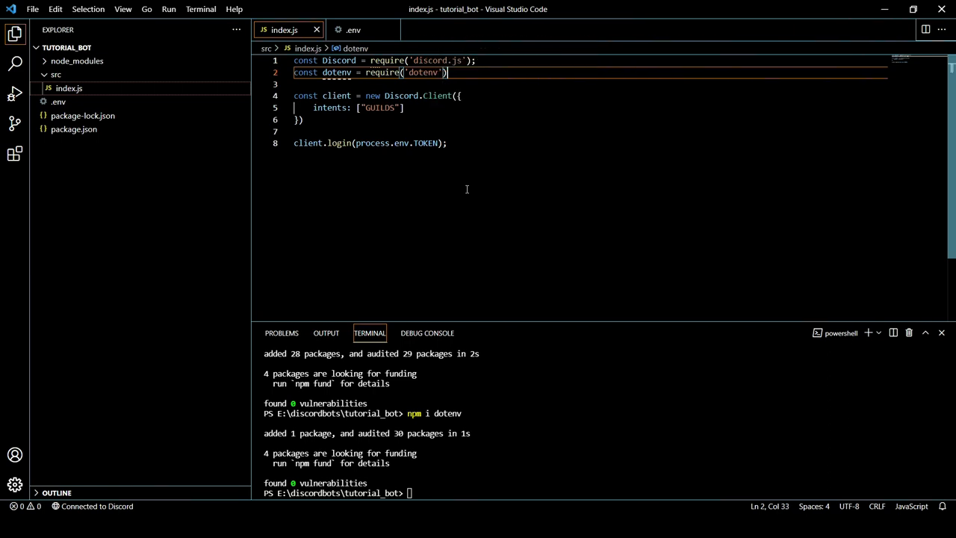
type("dotenv.config")
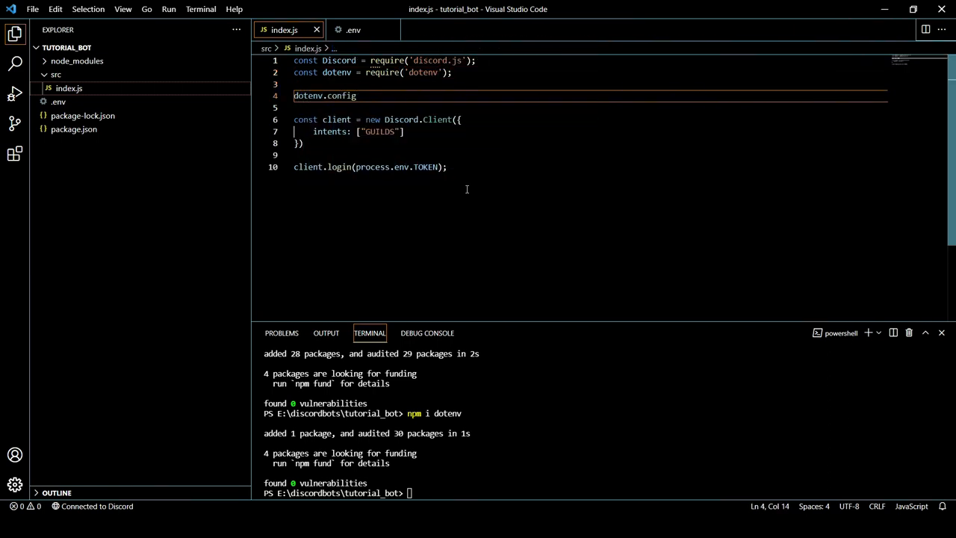
type("();")
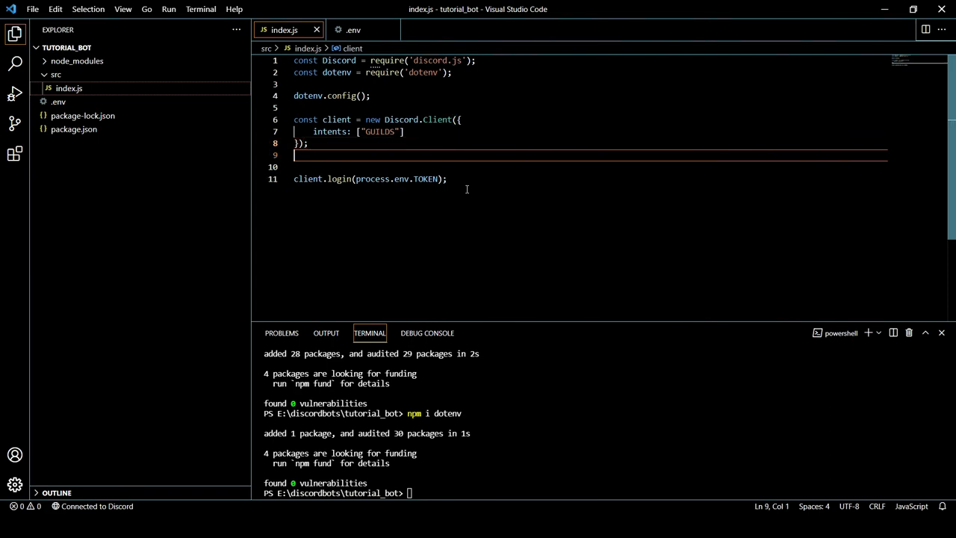
Write a client.on('ready') handler that logs "CLient is on!" above the login line.
type("client.on")
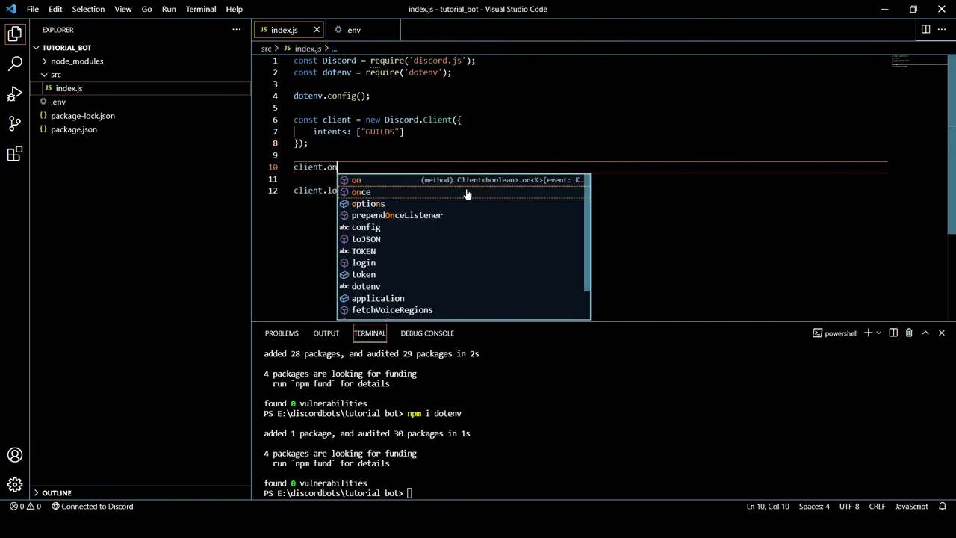
type("('ready')")
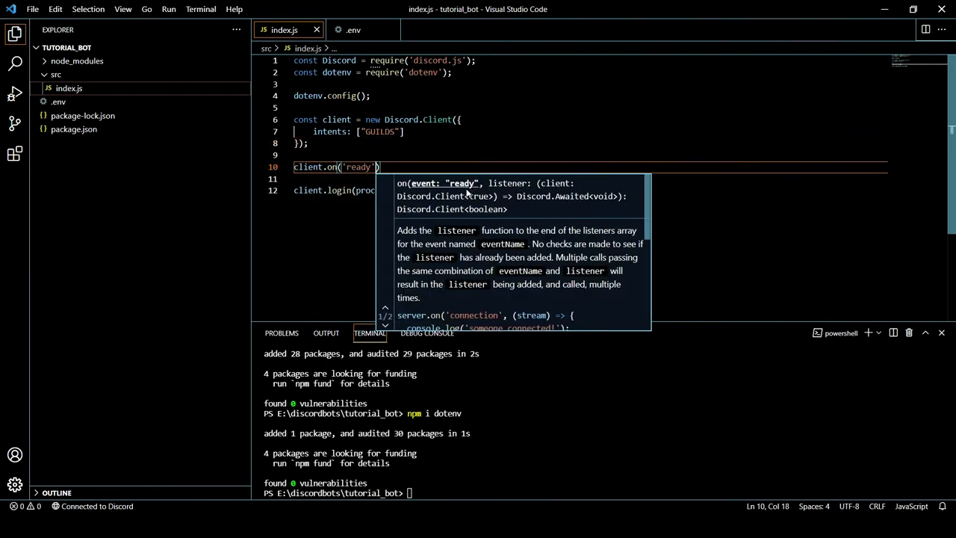
type(",()=>{")
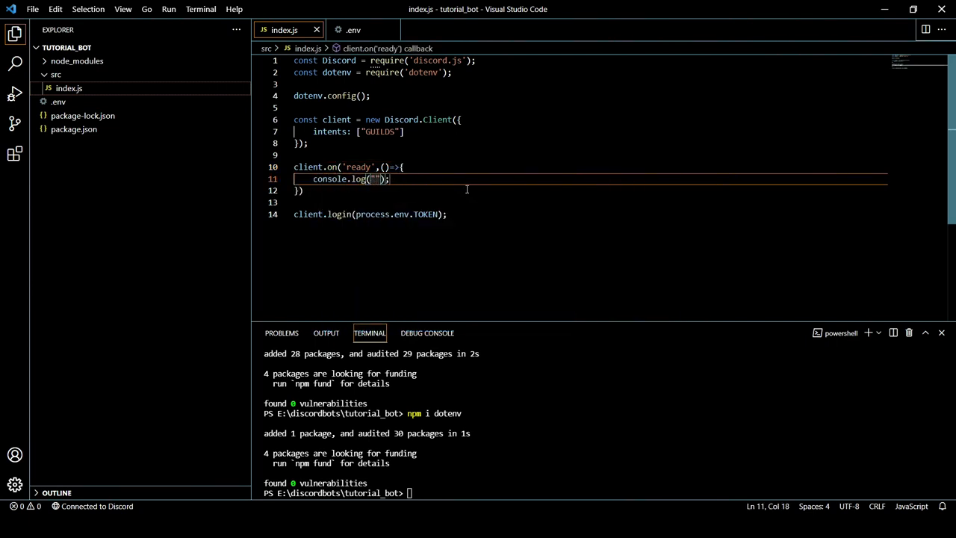
type("Client is onl")
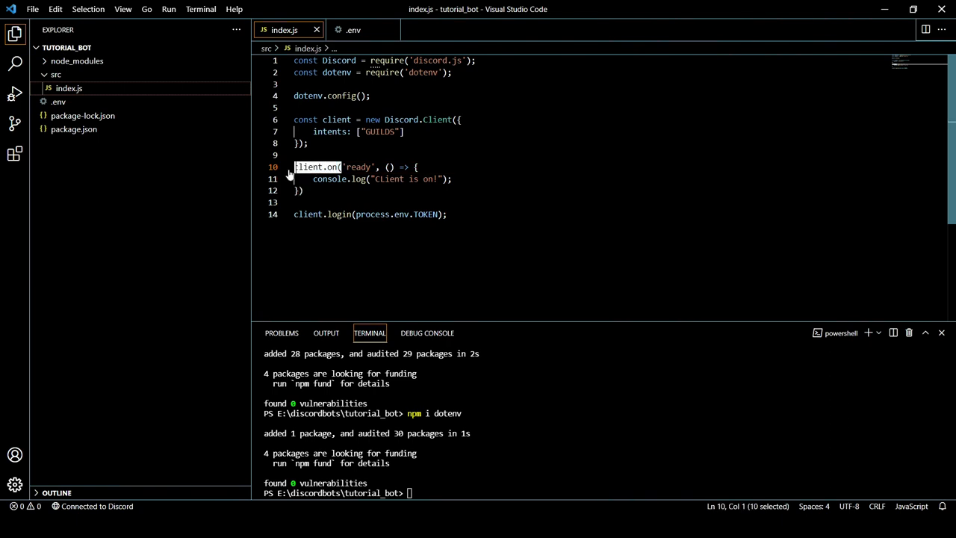
double_click(357, 167)
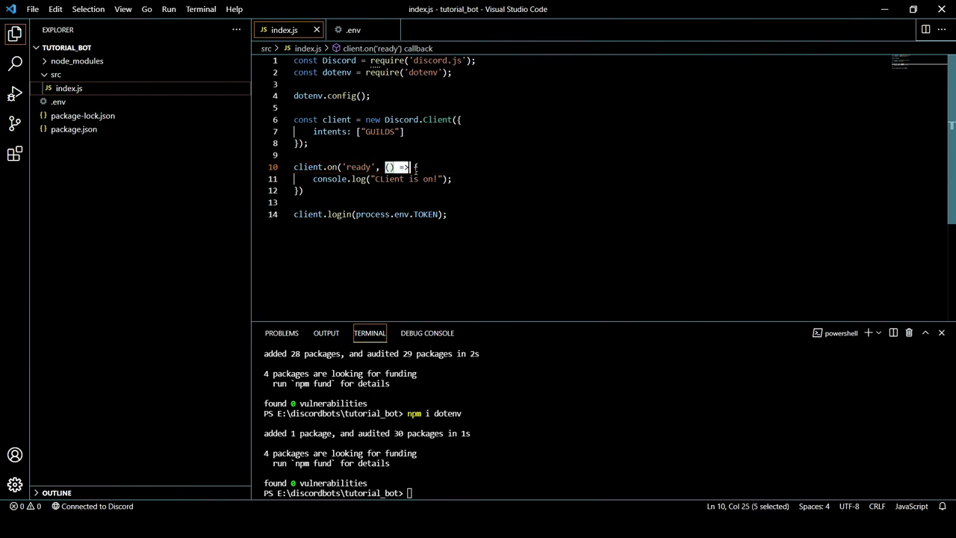
type("fn")
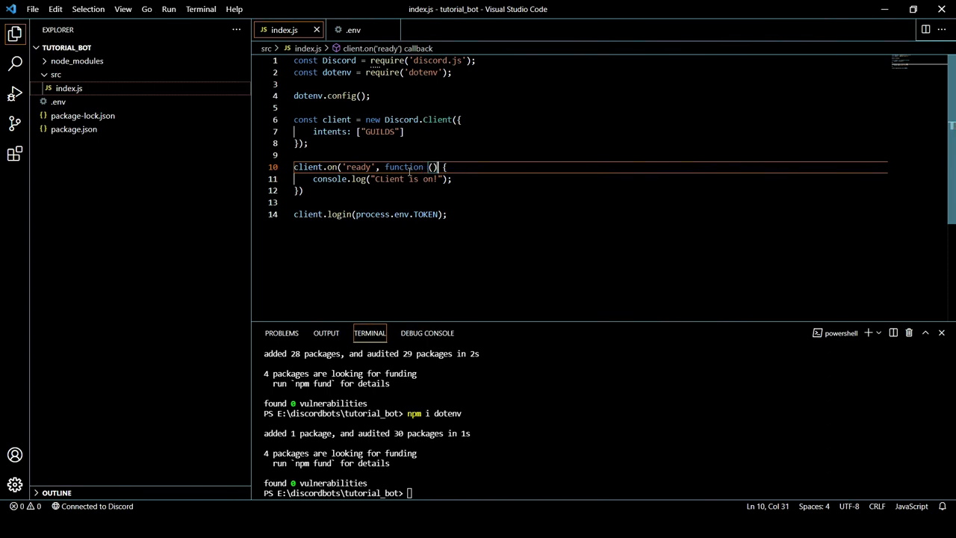
type("fn")
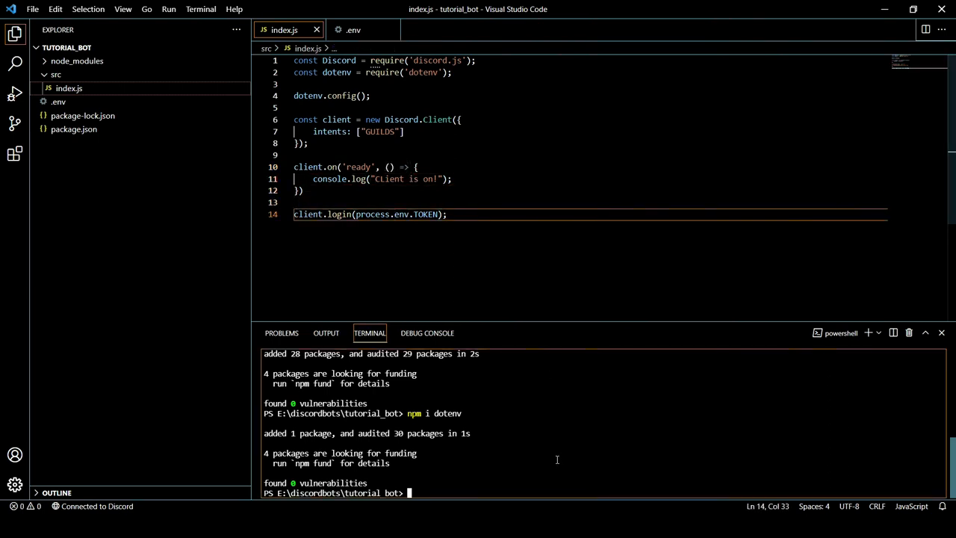
Run the bot with node . so the terminal prints "CLient is on!", then view index.js.
type("node .")
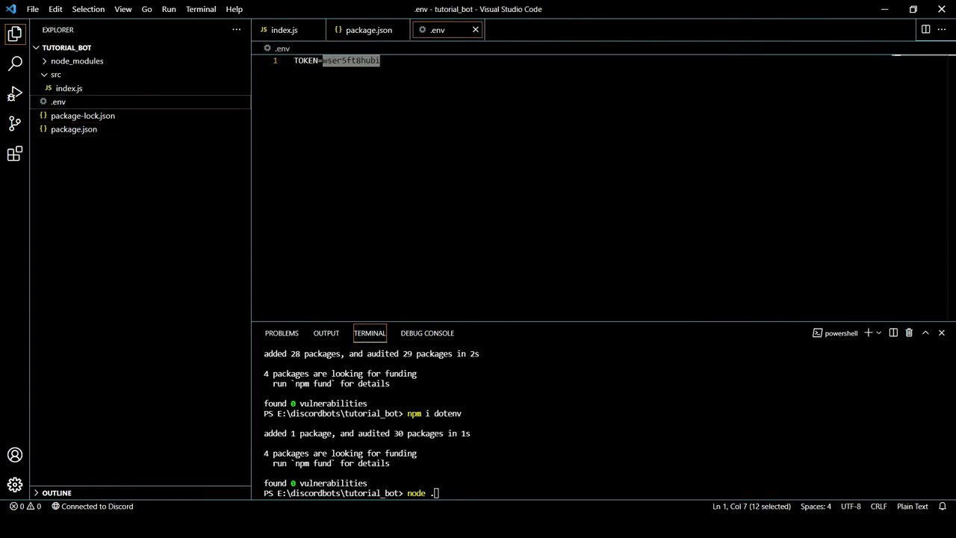
left_click(69, 88)
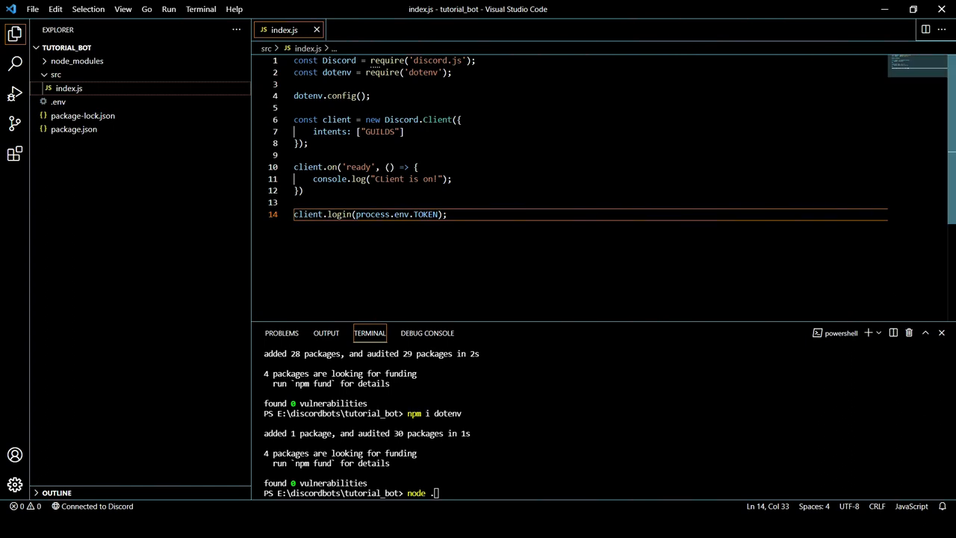
scroll("down", 3)
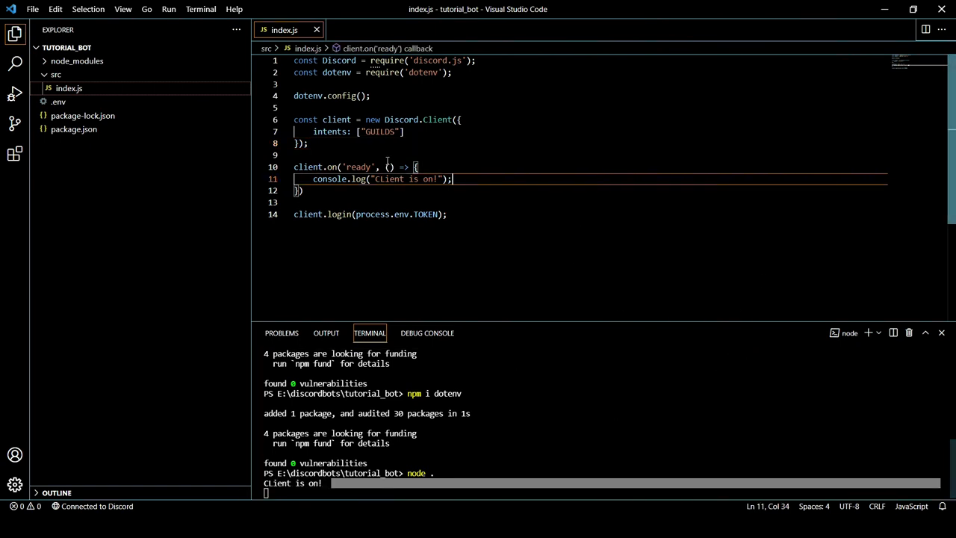
mouse_move(697, 118)
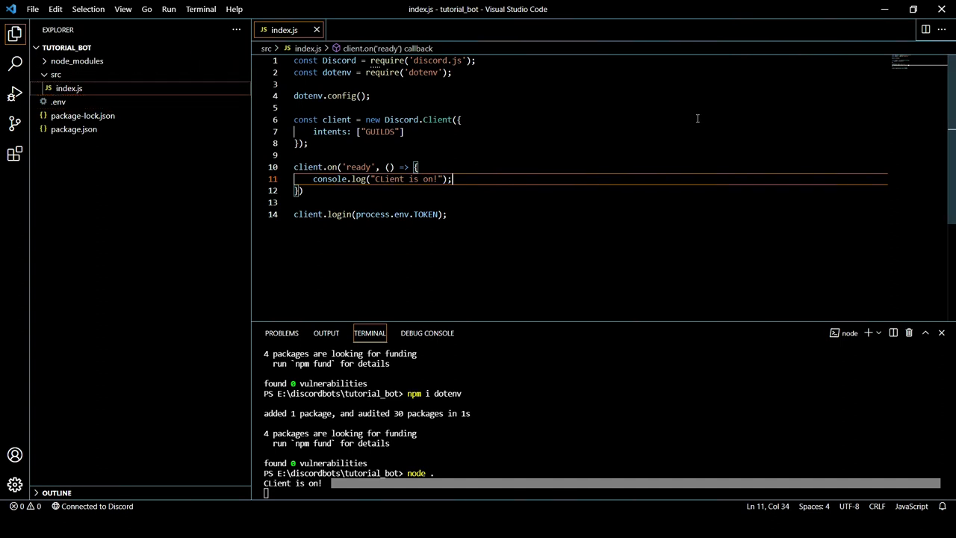